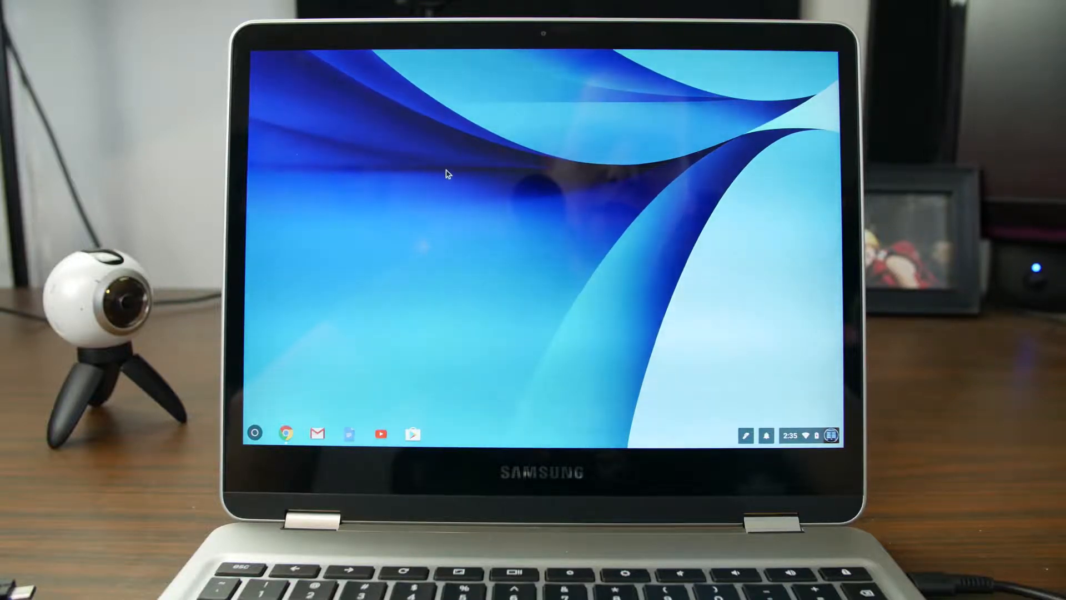
pyautogui.moveTo(522, 211)
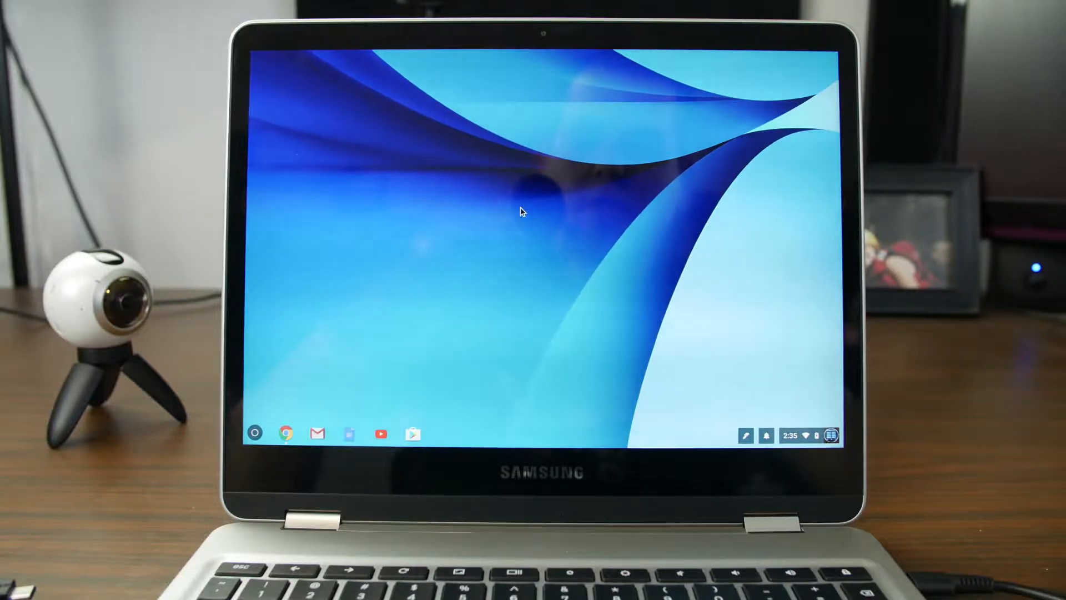
pyautogui.moveTo(643, 269)
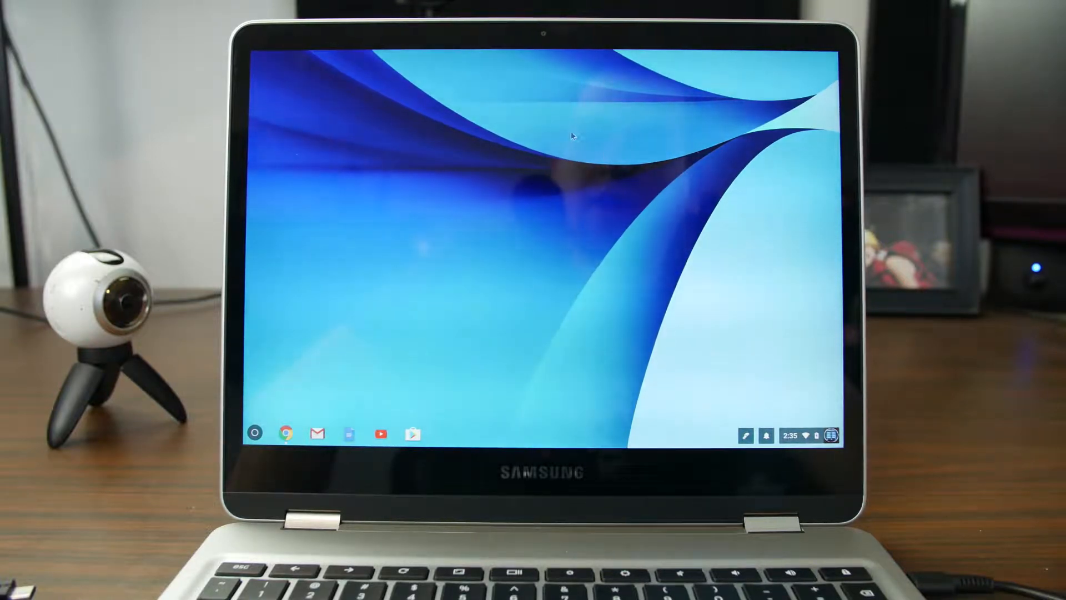
pyautogui.moveTo(520, 326)
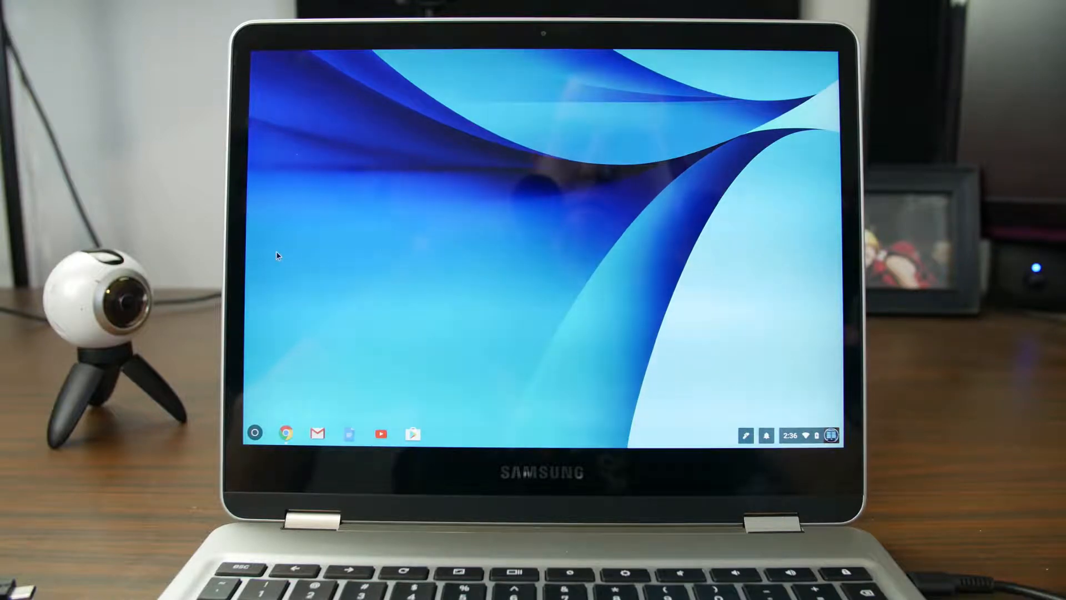
pyautogui.moveTo(557, 199)
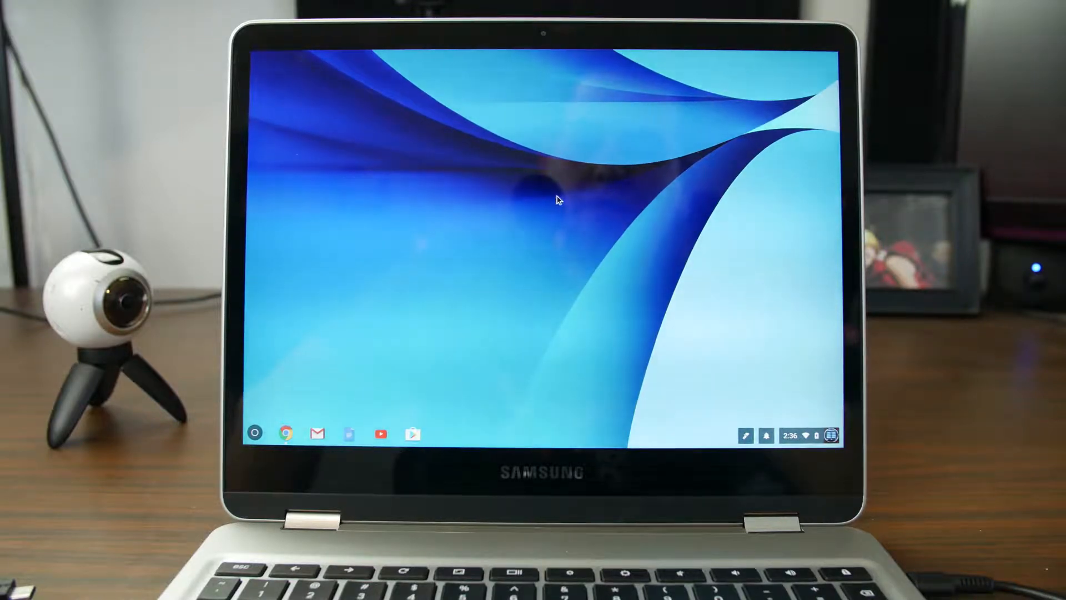
pyautogui.moveTo(496, 141)
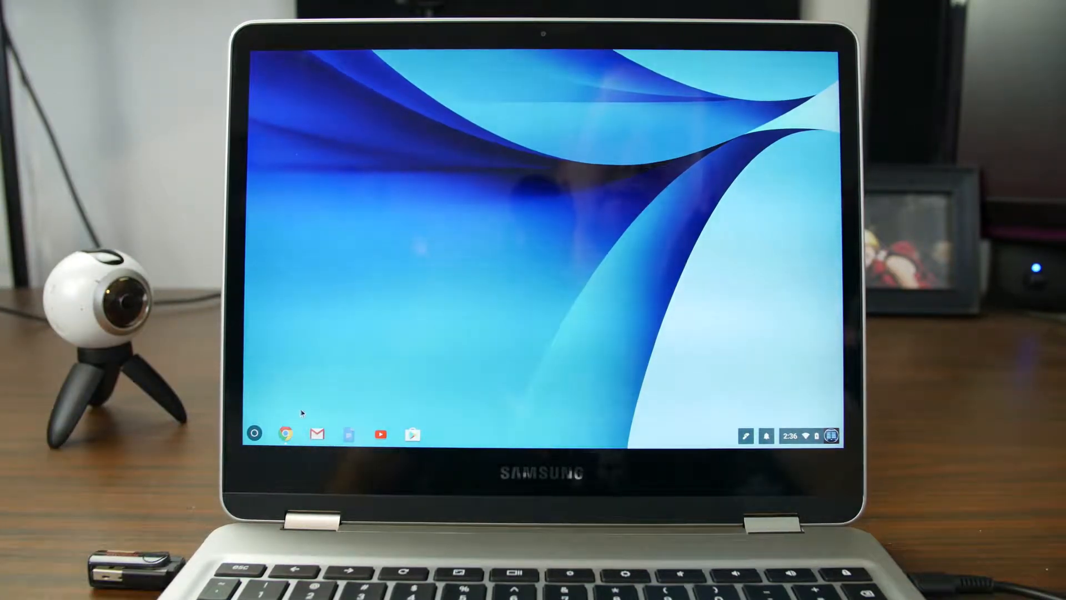
# Browse the USB Drive in the Files app and select the crouton file
pyautogui.click(256, 434)
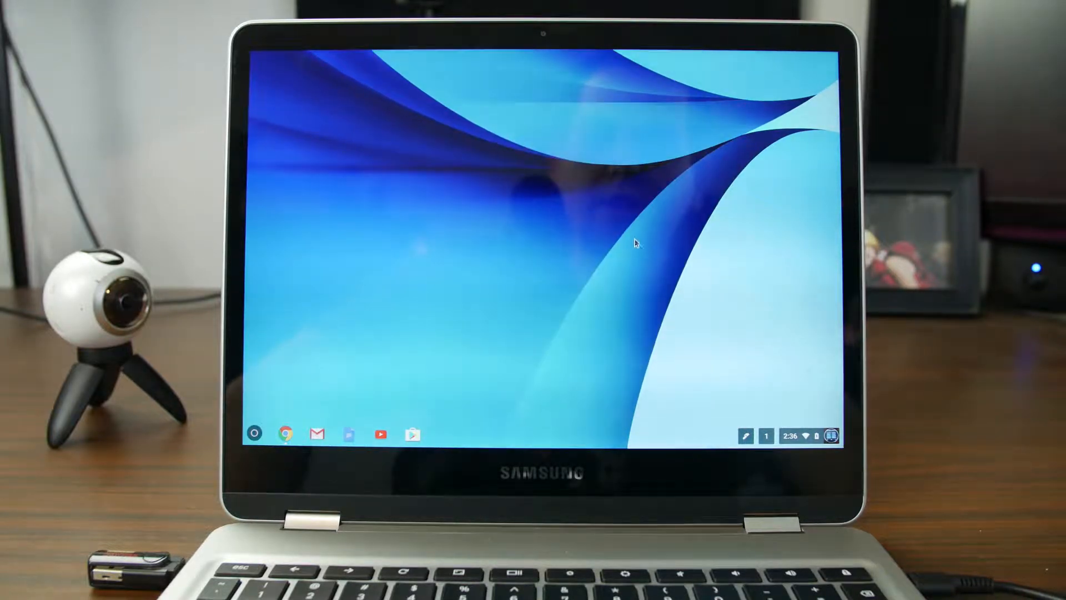
pyautogui.click(254, 433)
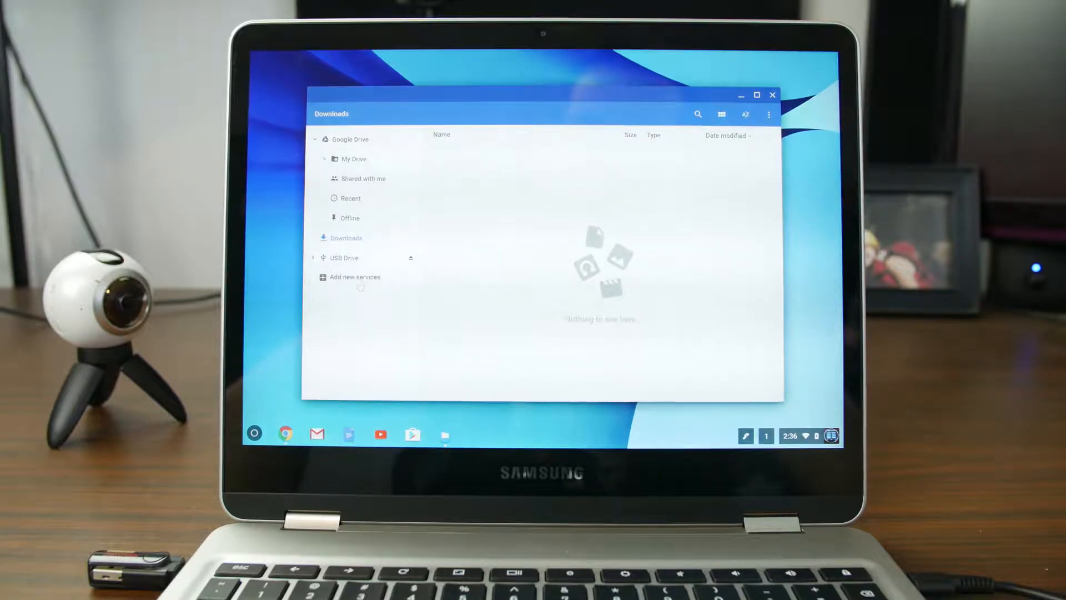
pyautogui.click(345, 257)
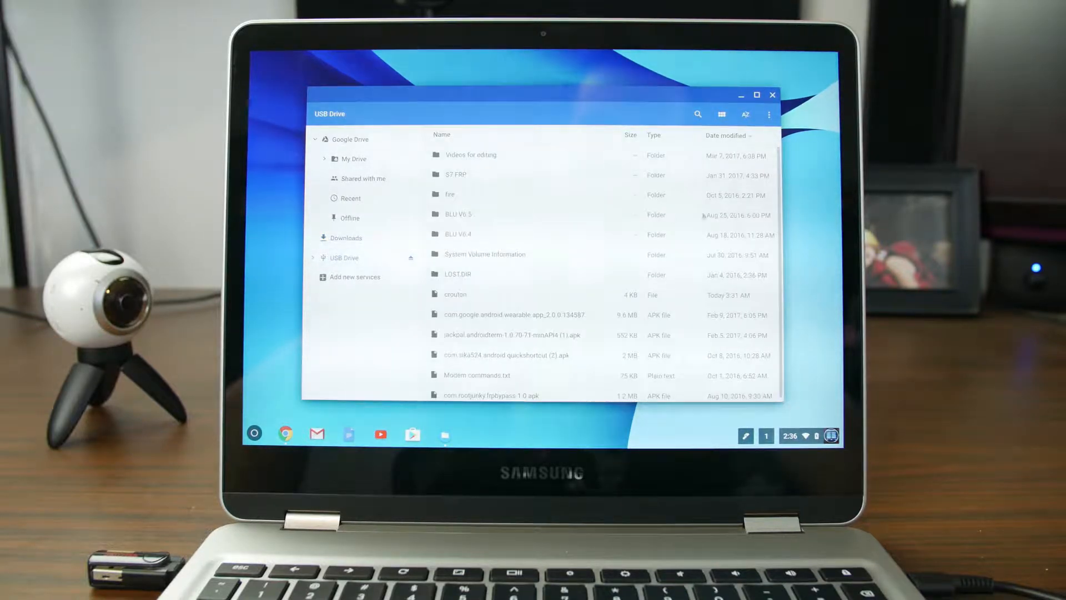
pyautogui.click(455, 294)
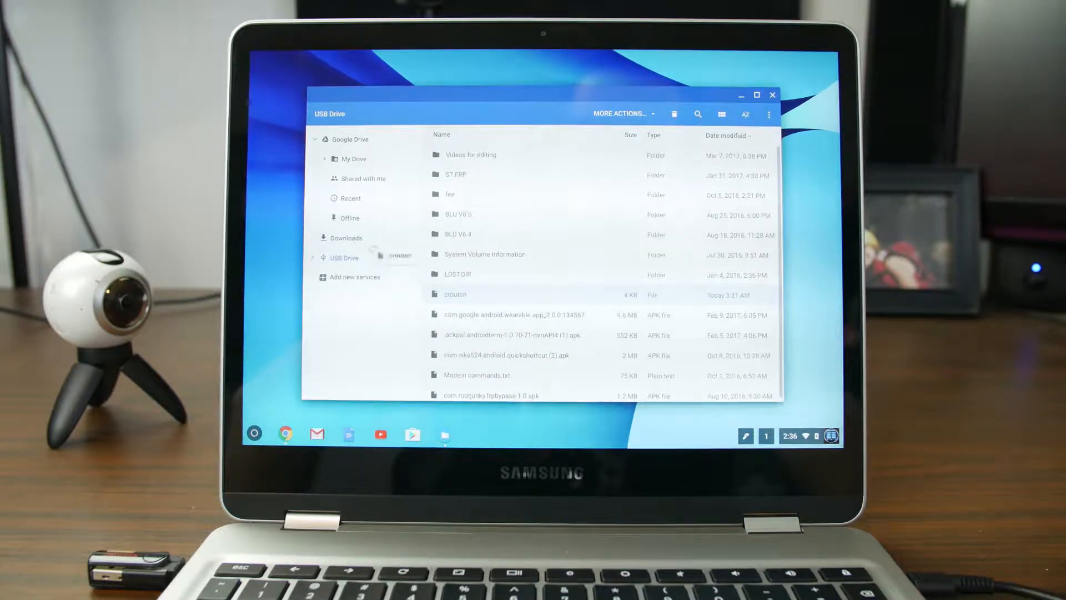
# Copy the crouton file into Downloads and dismiss the unplugged-drive warning
pyautogui.moveTo(455, 293); pyautogui.dragTo(344, 237)
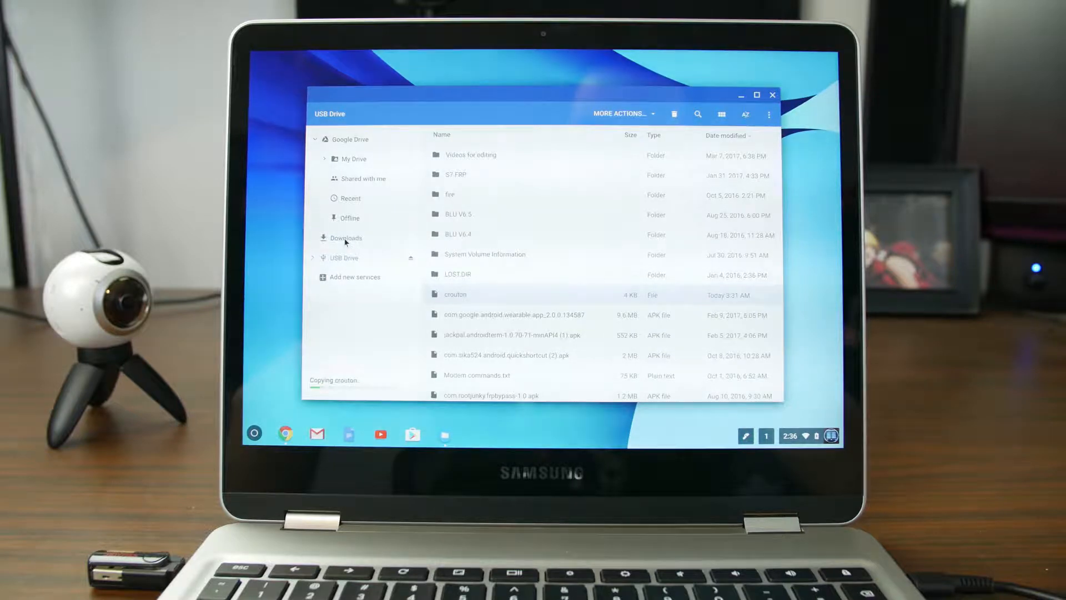
pyautogui.click(345, 237)
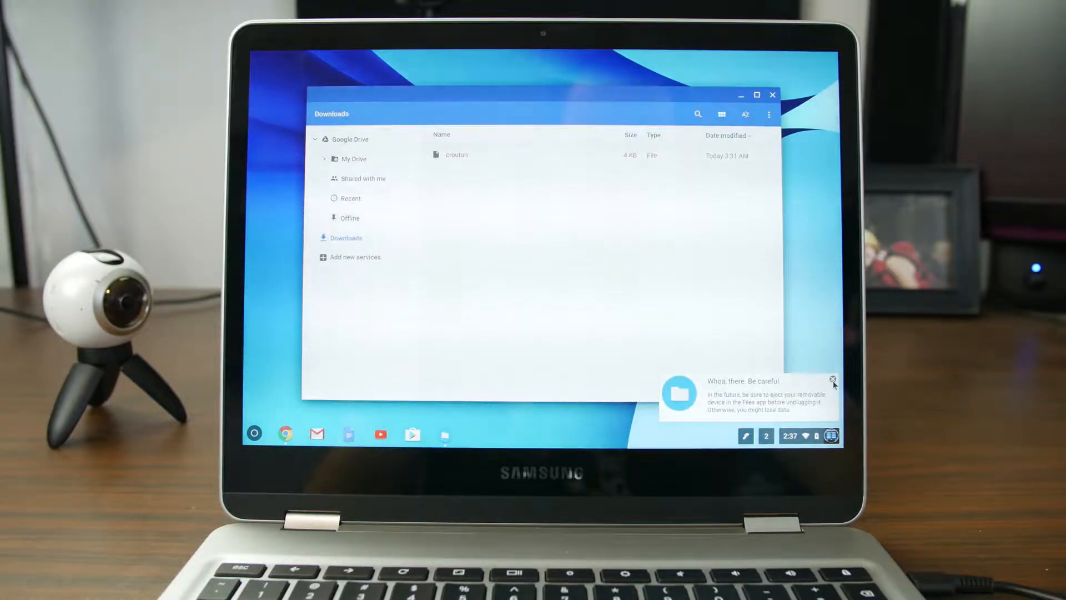
pyautogui.click(832, 379)
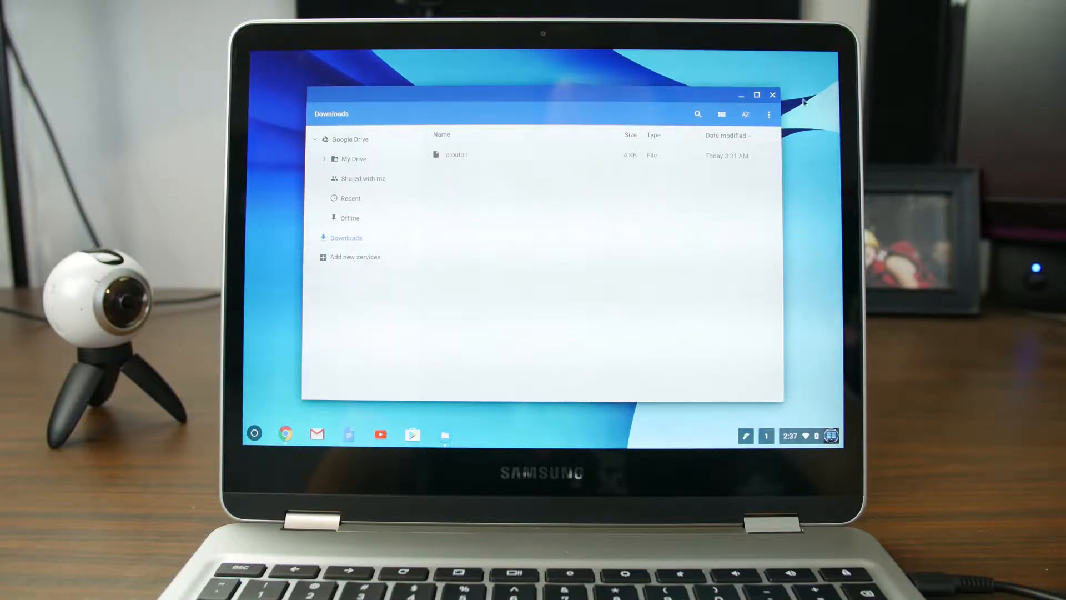
# Close Files and enter 'shell' in crosh to reach the chronos@localhost prompt
pyautogui.click(773, 95)
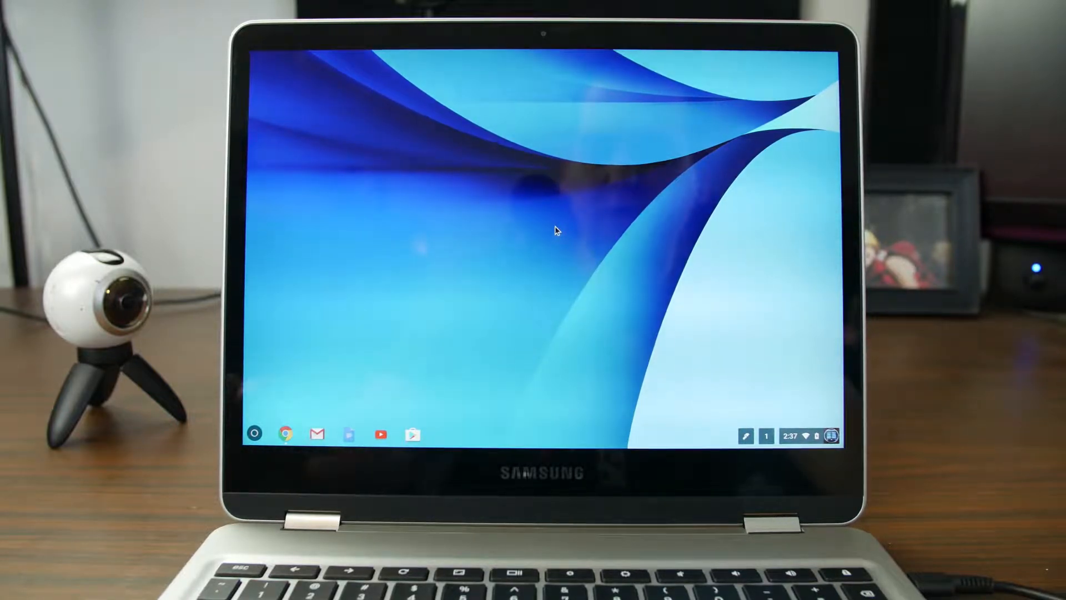
pyautogui.moveTo(535, 289)
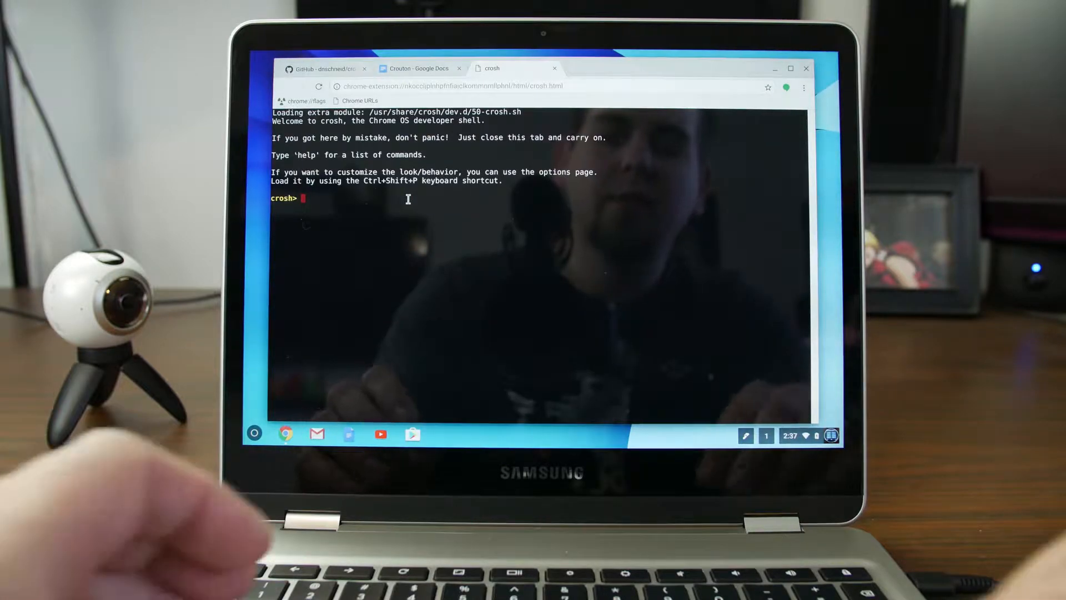
pyautogui.write('s')
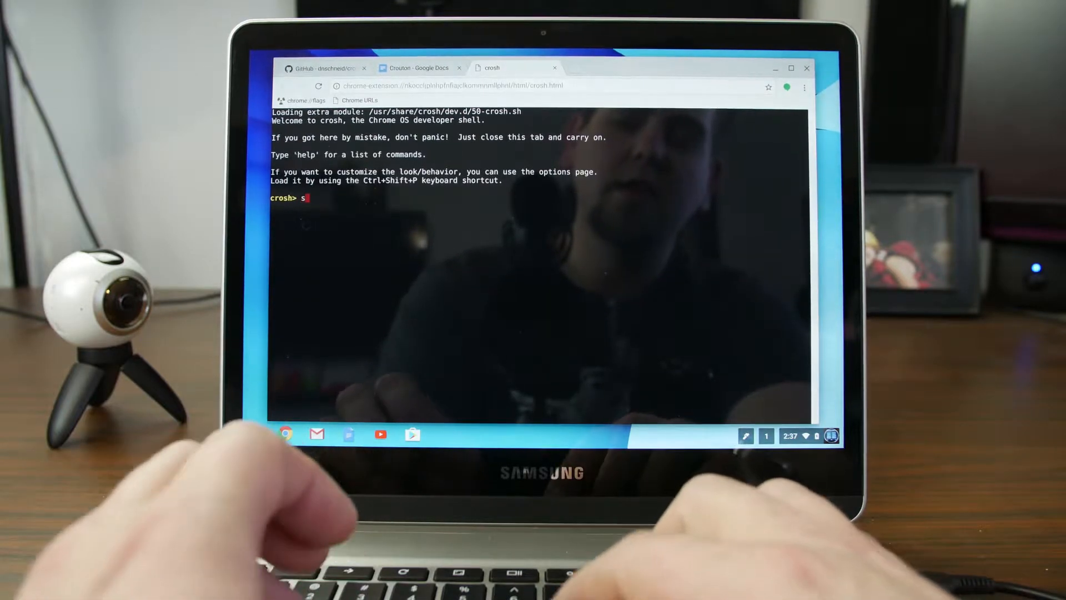
pyautogui.write('hell')
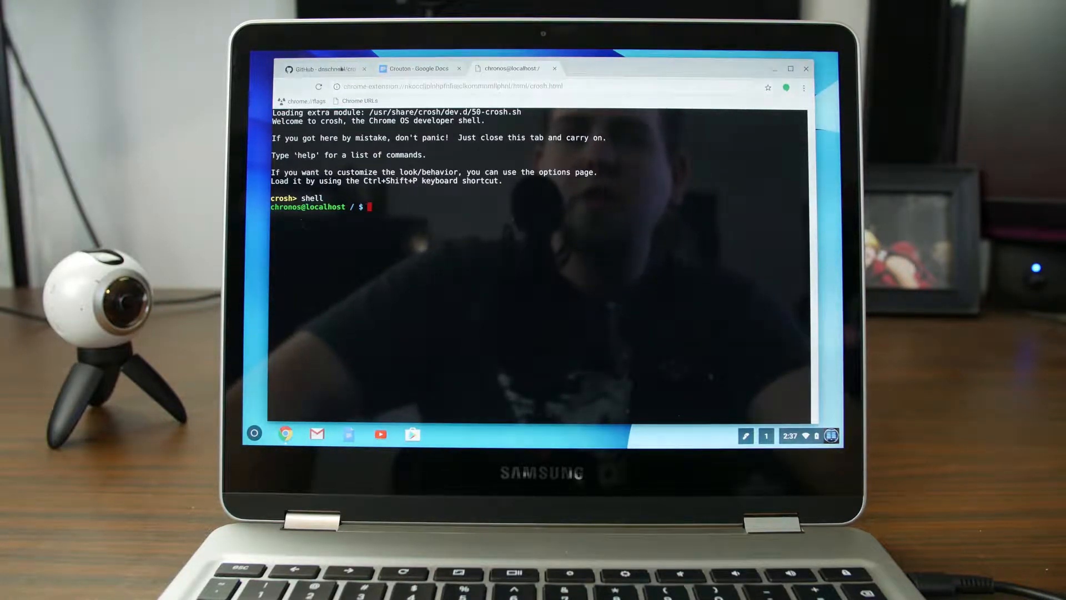
# Add the comma so the command reads '-t touch,xfce' and select the whole crouton install command
pyautogui.click(420, 68)
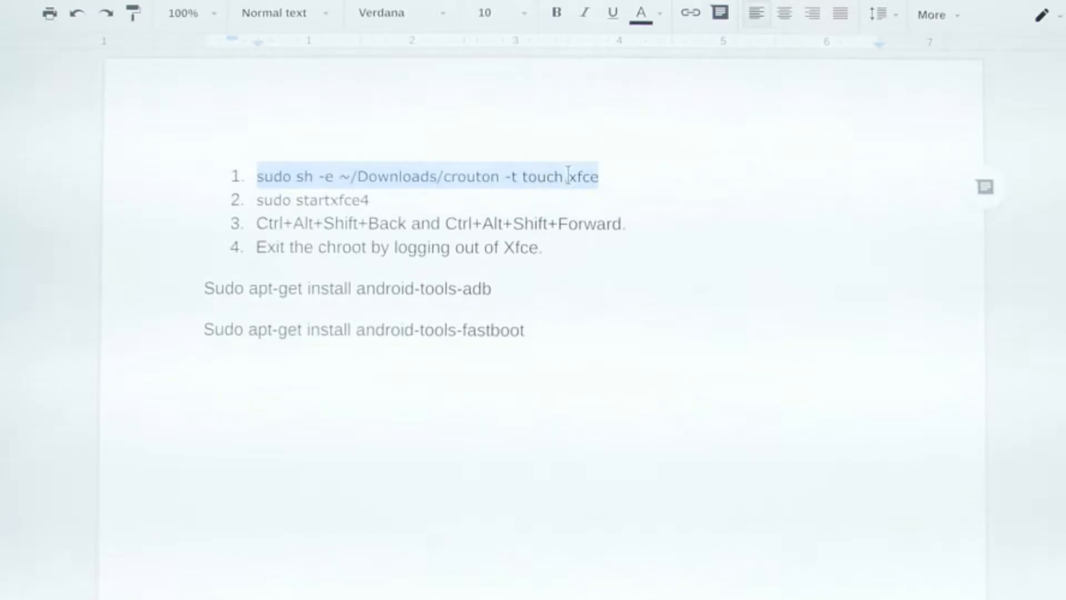
pyautogui.write(',')
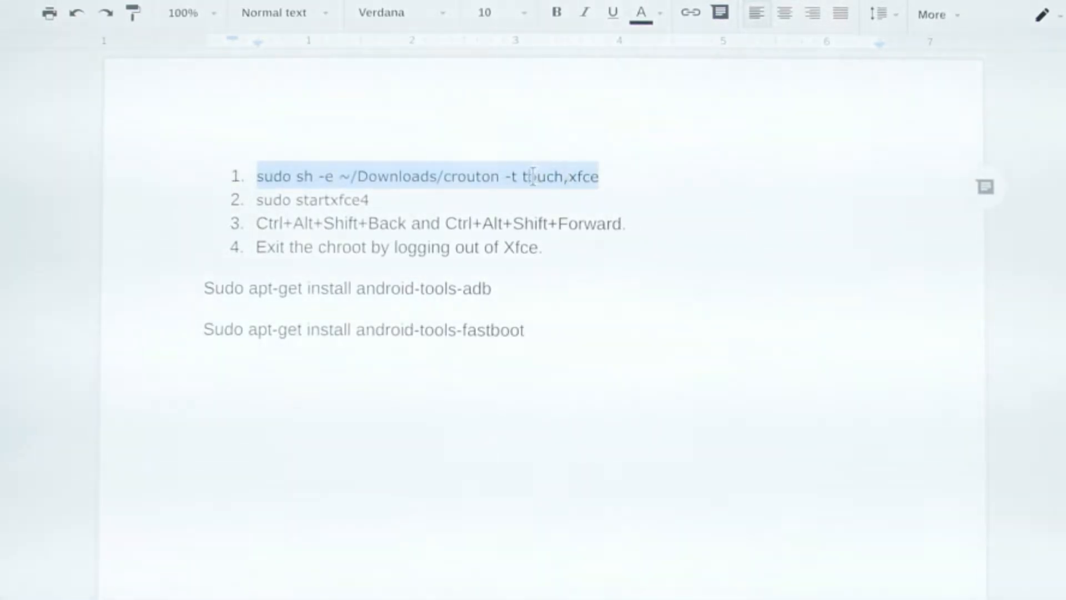
pyautogui.doubleClick(544, 177)
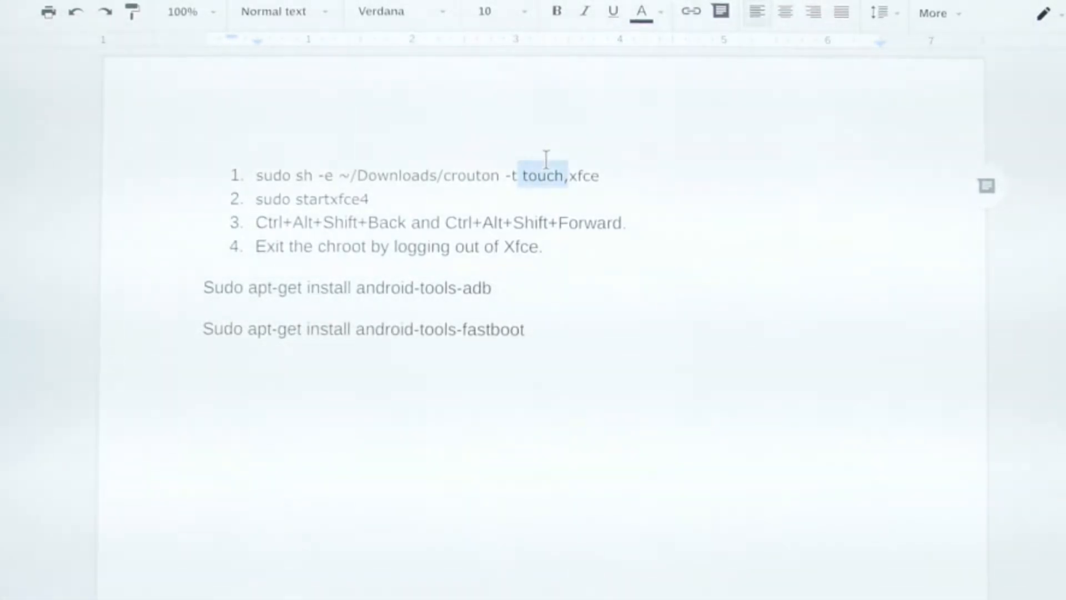
pyautogui.click(601, 175)
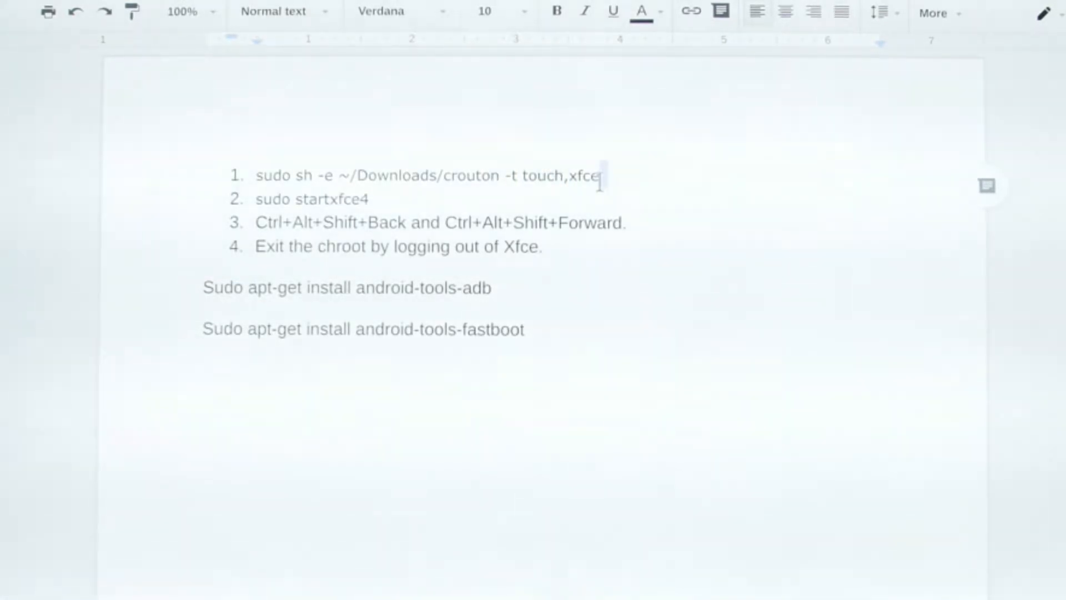
pyautogui.doubleClick(585, 176)
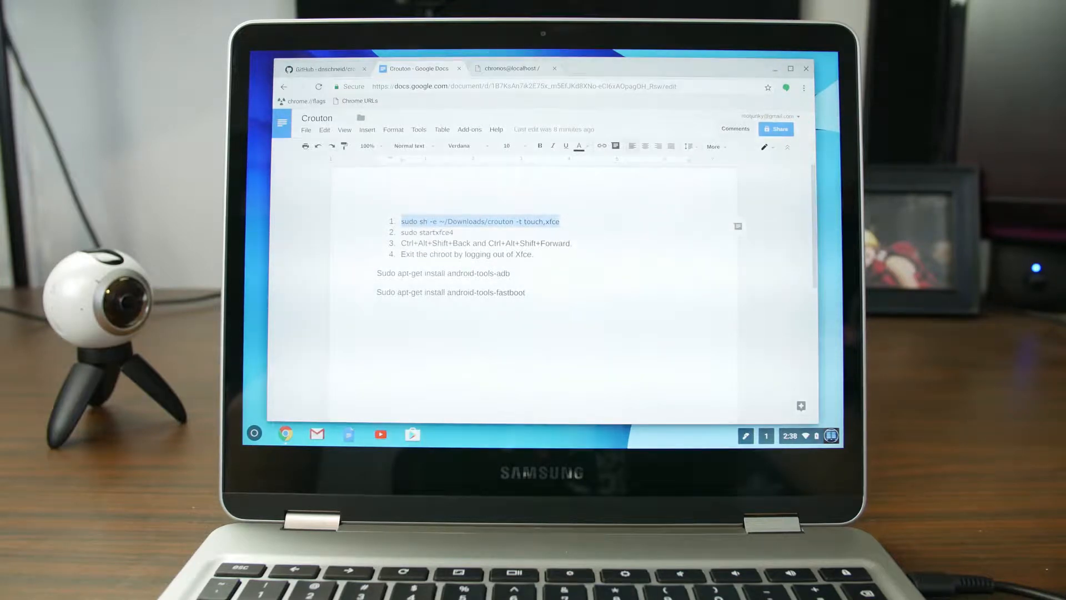
# Run the crouton install command in crosh and follow the xenial package download
pyautogui.click(510, 68)
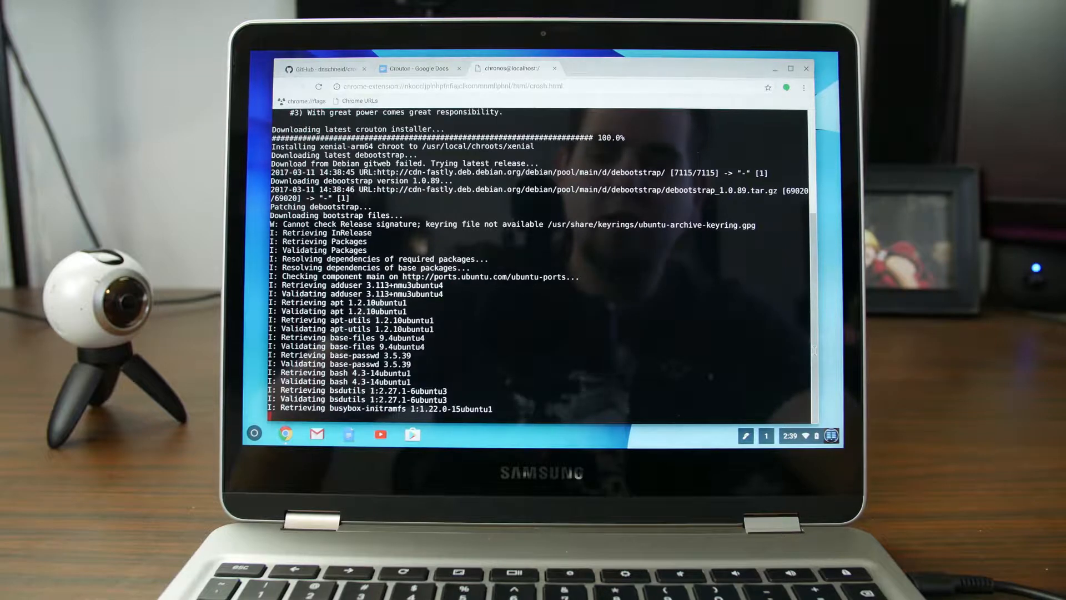
pyautogui.scroll(-3)
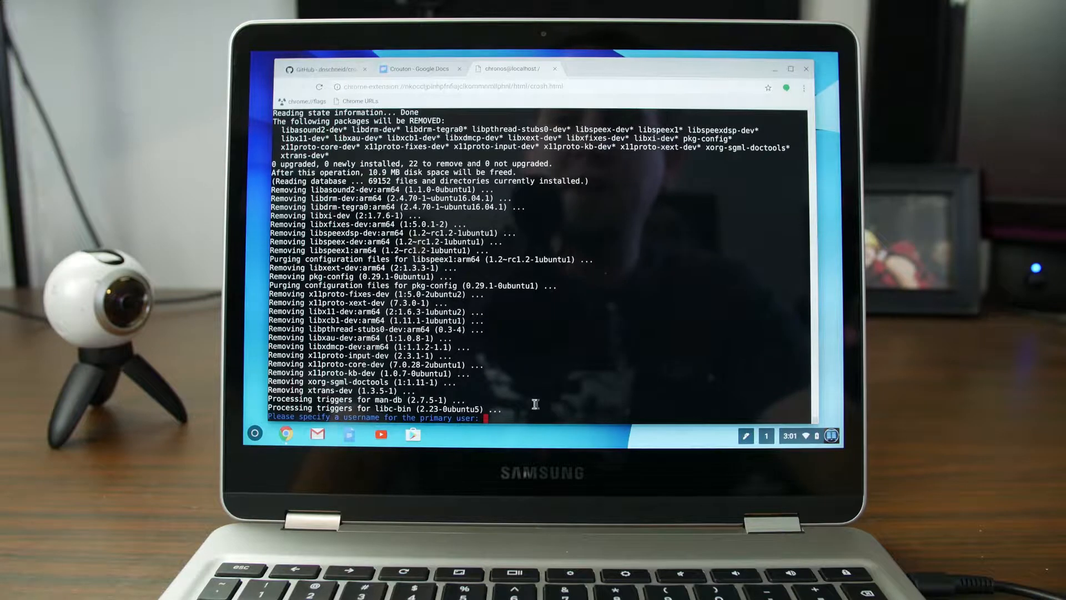
pyautogui.moveTo(257, 412)
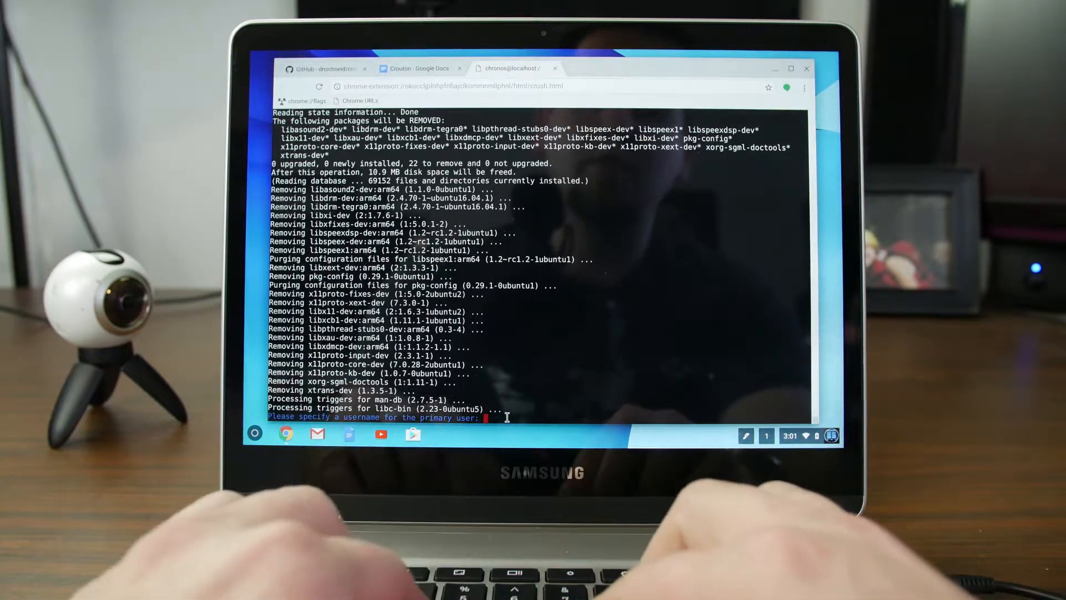
# Set the chroot primary username 'rootjunky' and its UNIX password
pyautogui.write('roo')
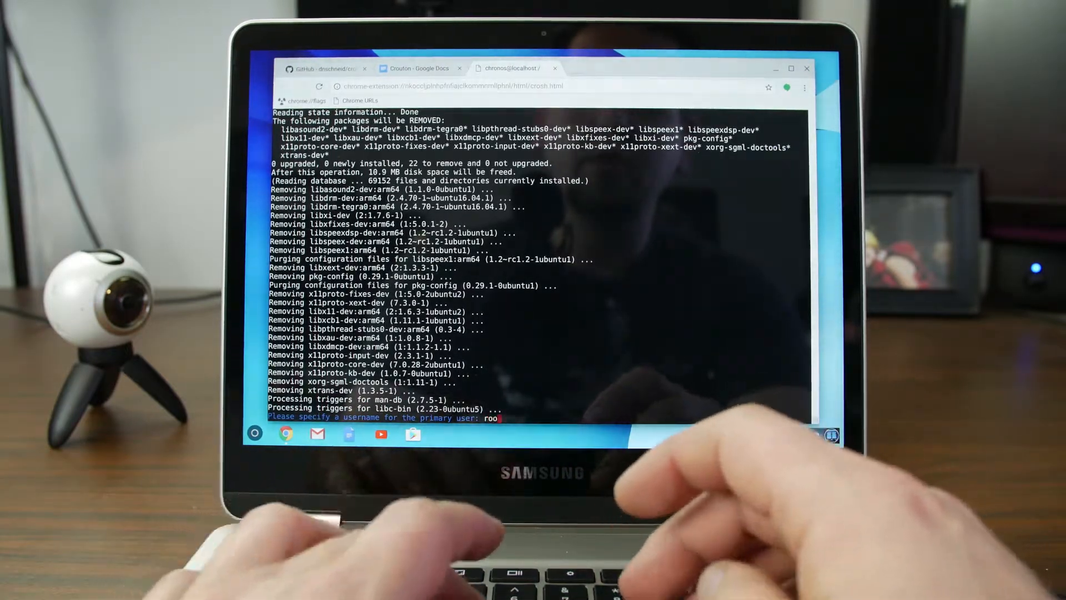
pyautogui.write('tjunky')
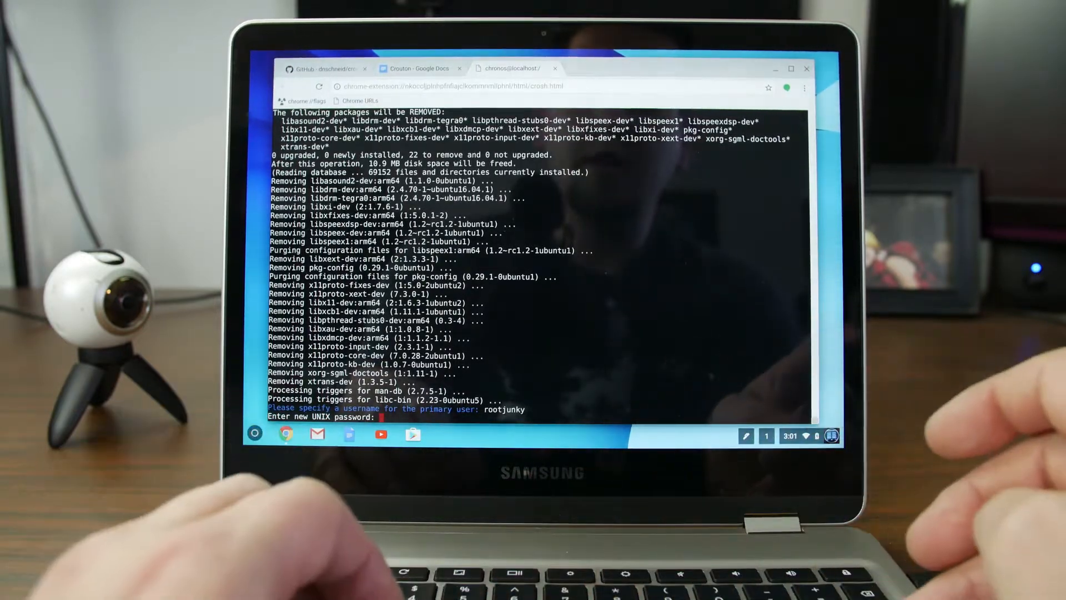
pyautogui.press('enter')
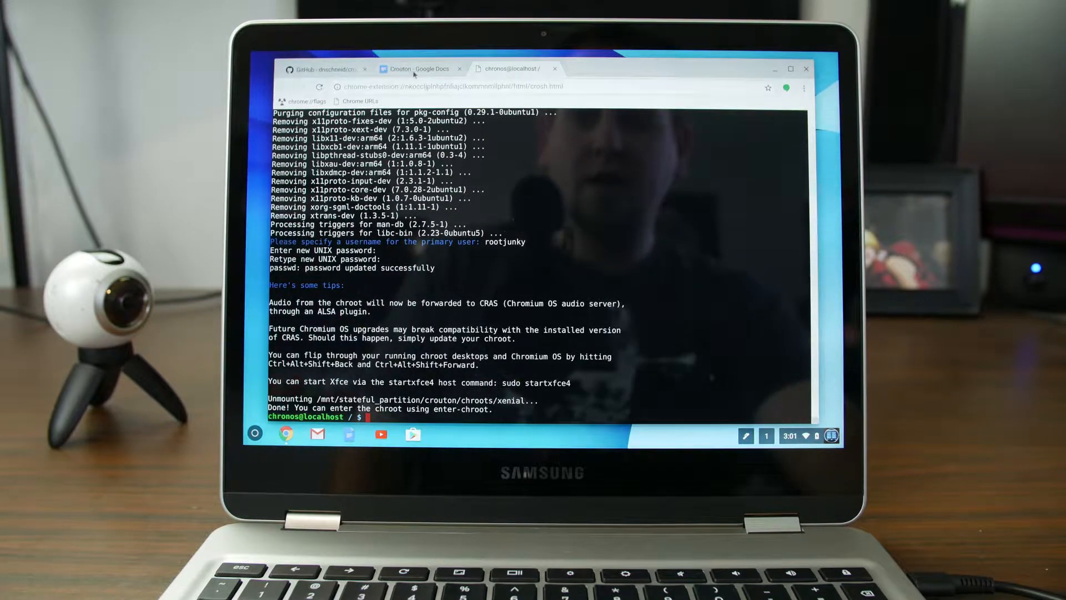
pyautogui.moveTo(418, 69)
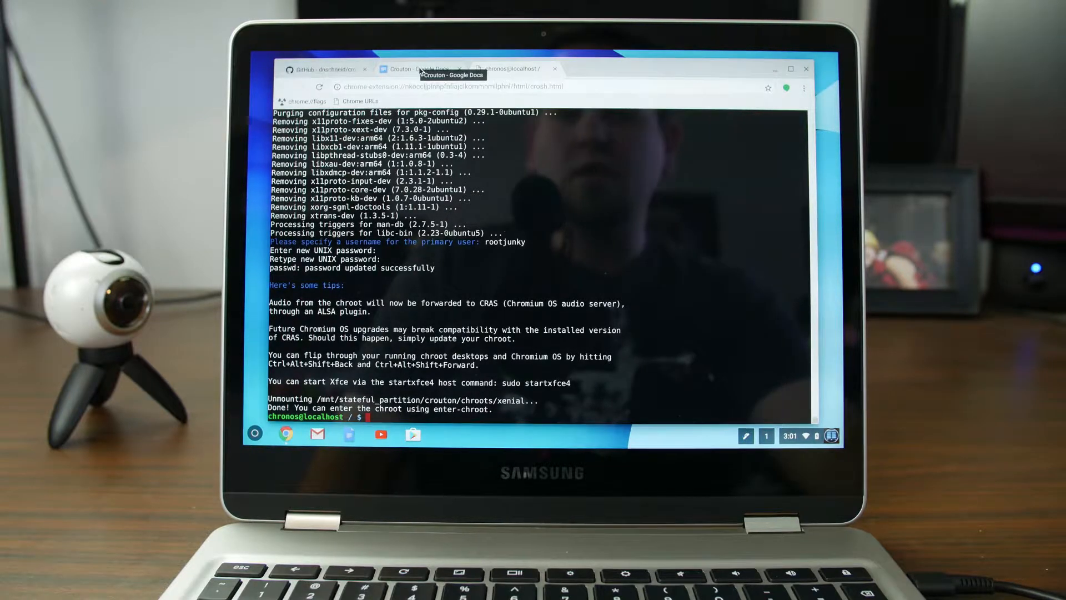
# Write 'sudo startxfce4' at the chronos@localhost prompt
pyautogui.click(420, 68)
pyautogui.write('sudo startxfce4')
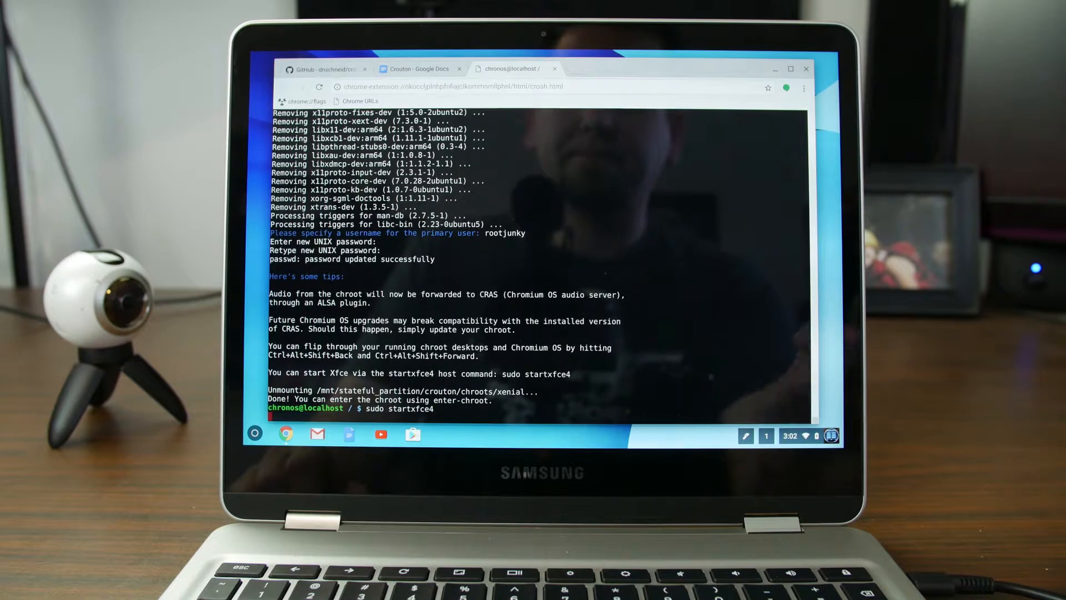
# Launch the Xfce desktop and accept the default panel configuration
pyautogui.press('Return')
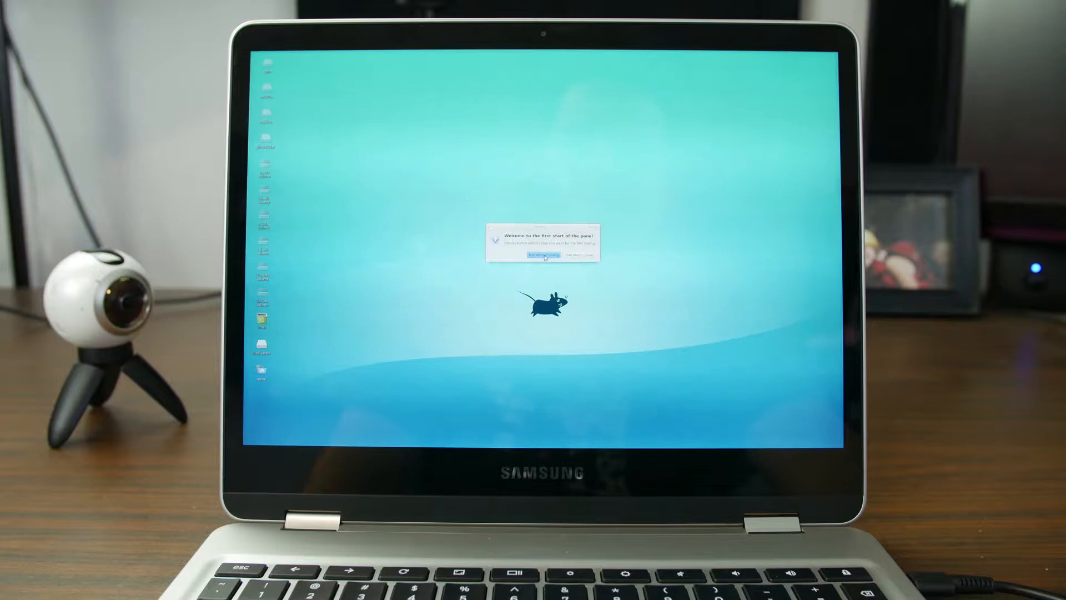
pyautogui.click(543, 256)
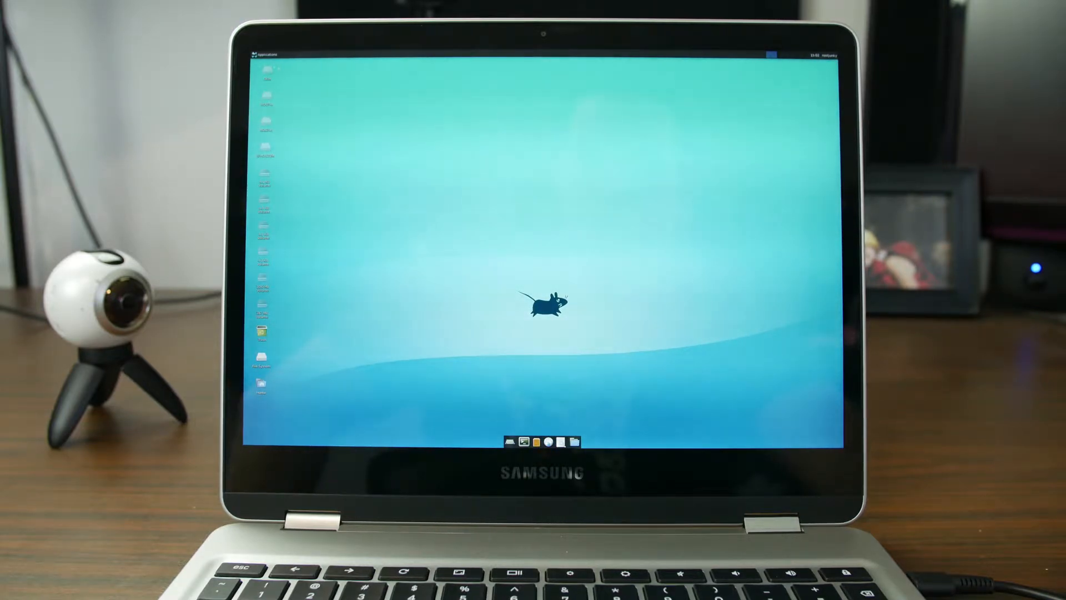
# Enlarge the interface font to Sans 24 at 96 DPI in Appearance settings
pyautogui.click(268, 55)
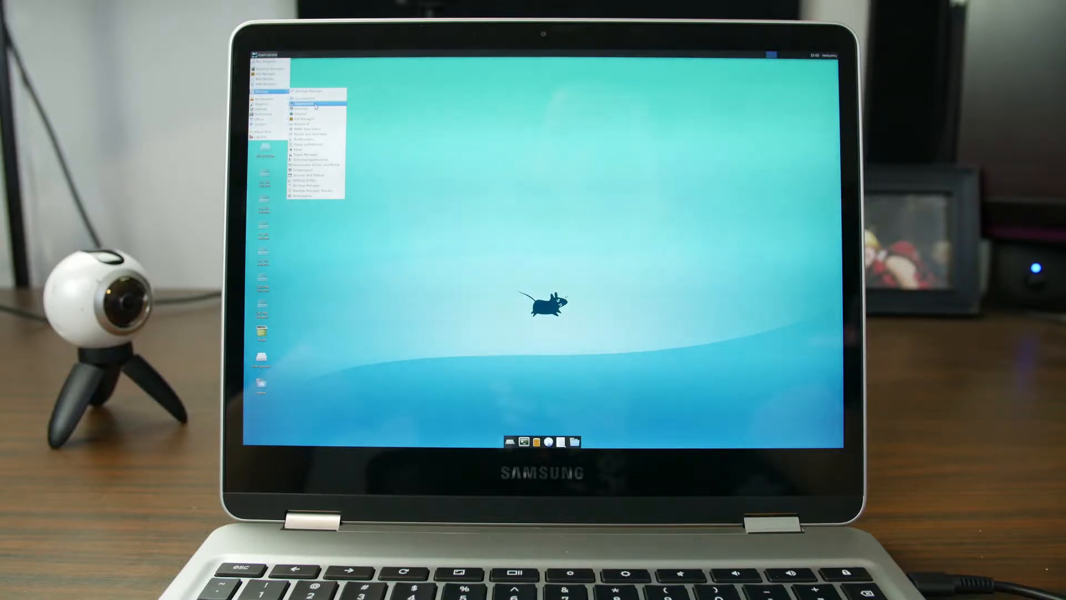
pyautogui.click(304, 101)
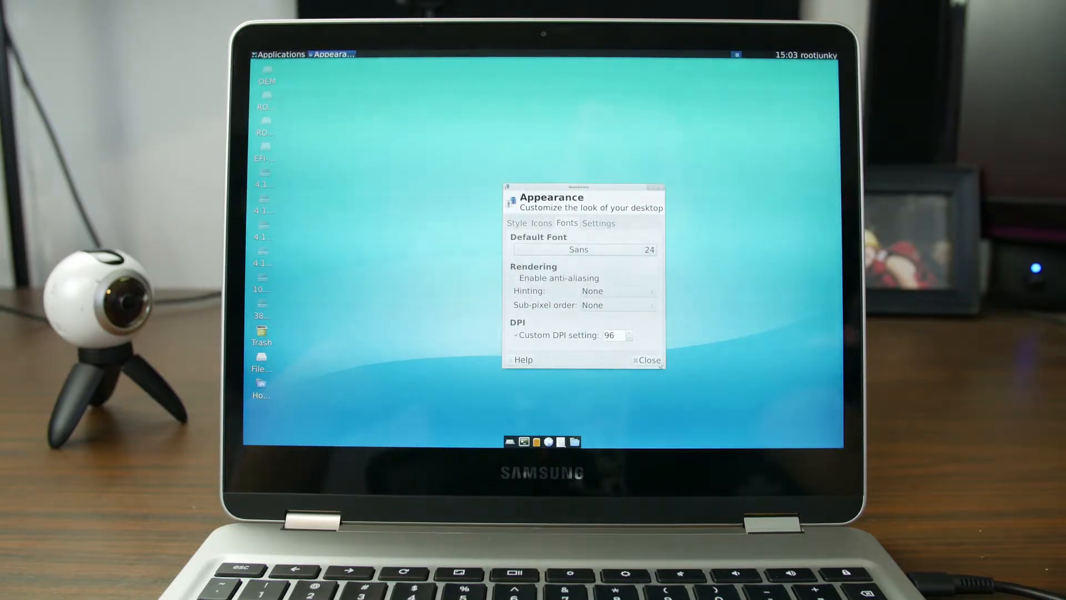
pyautogui.click(647, 360)
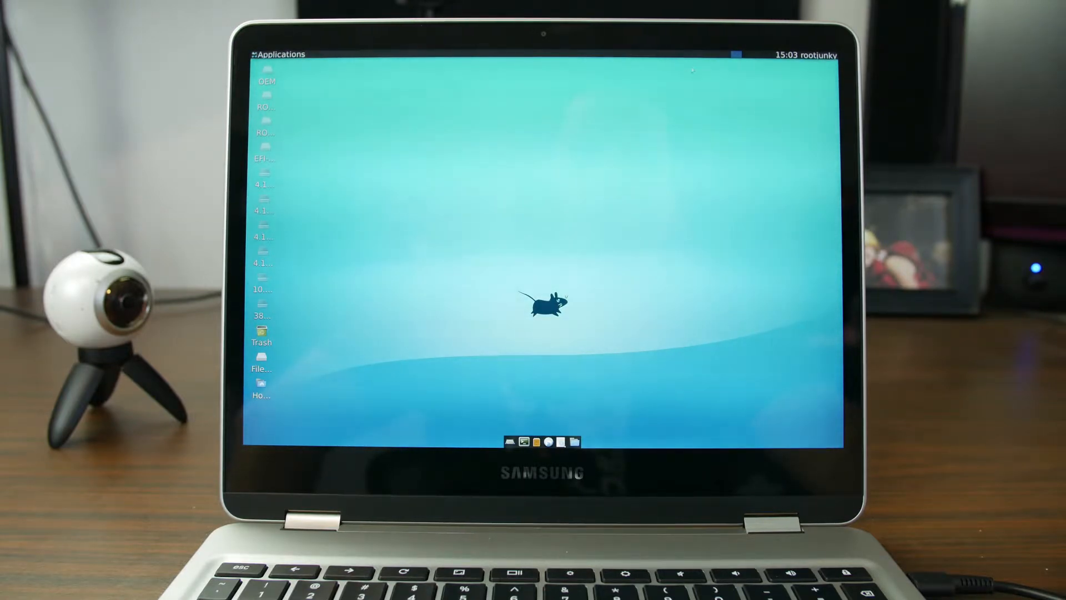
pyautogui.moveTo(525, 164)
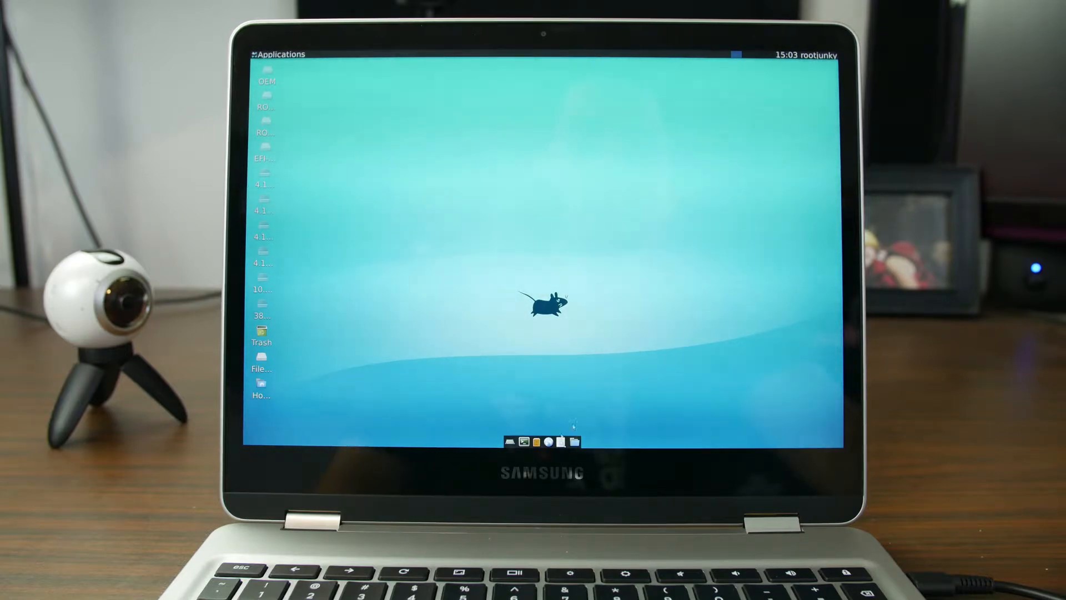
pyautogui.moveTo(550, 204)
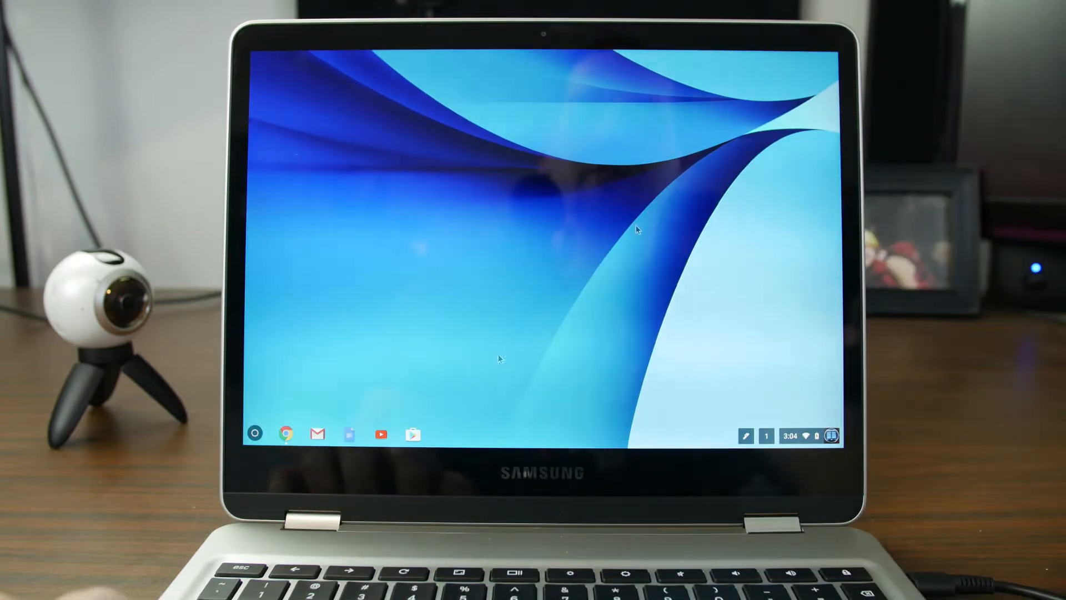
# Copy the adb apt-get install line from the crouton notes document
pyautogui.click(285, 433)
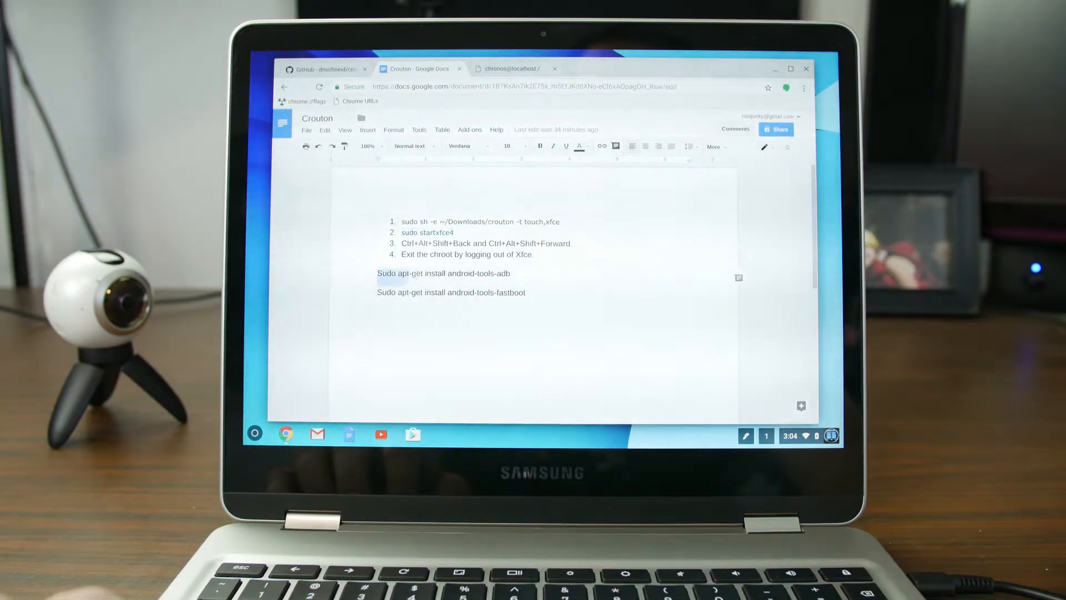
pyautogui.rightClick(442, 273)
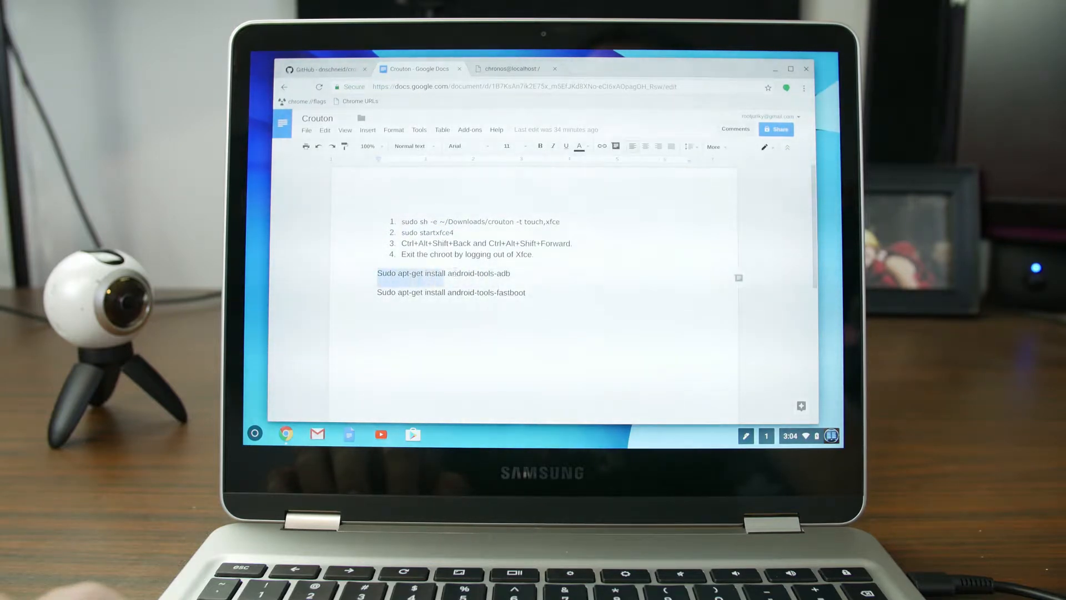
pyautogui.rightClick(442, 273)
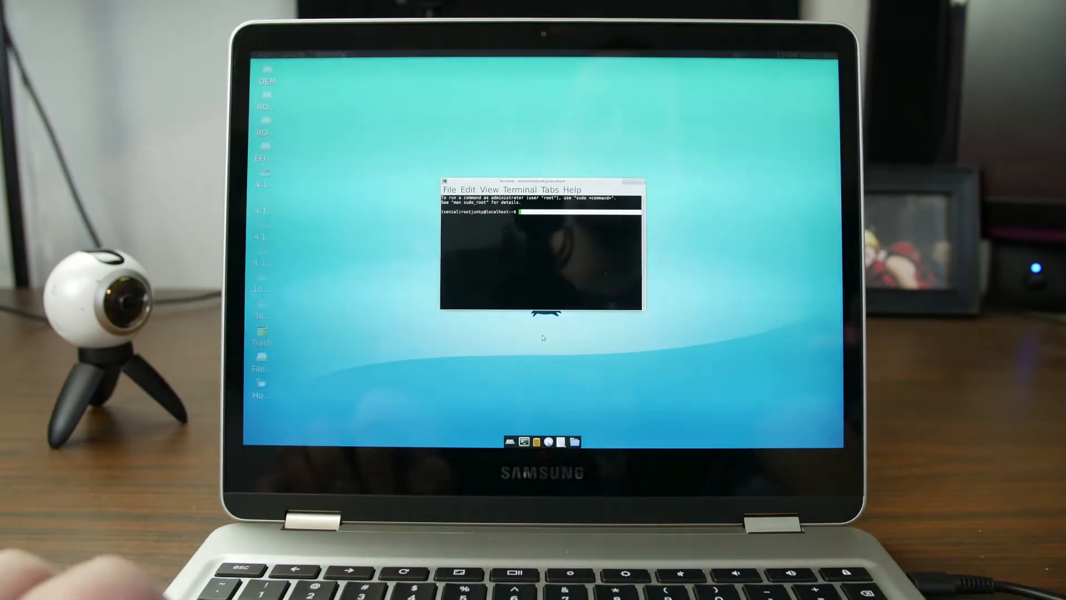
# Install android-tools-adb with 'sudo apt-get install android-tools-adb' and the sudo password
pyautogui.rightClick(537, 265)
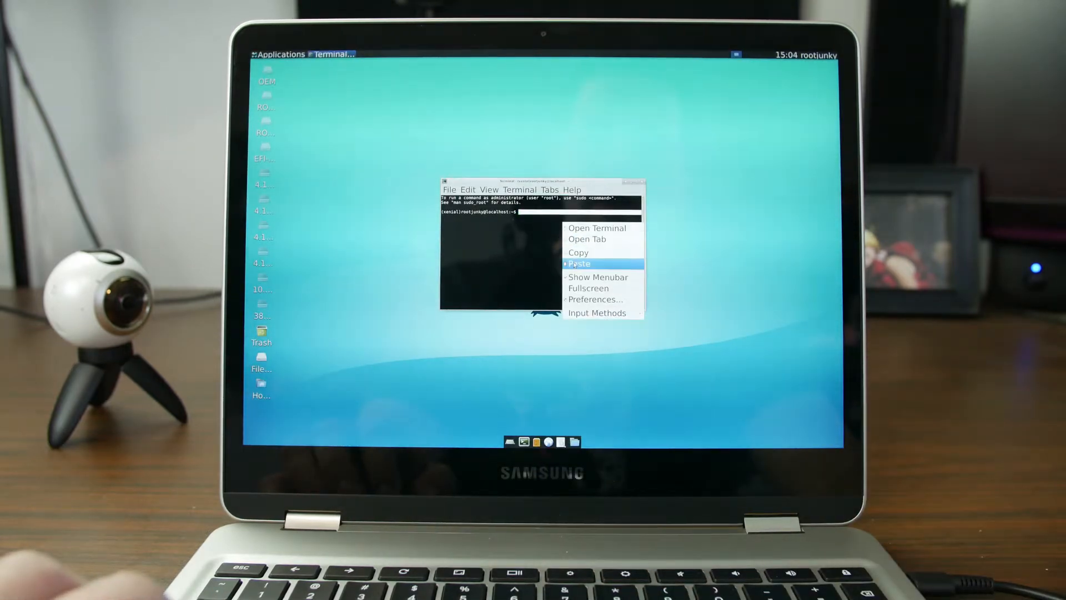
pyautogui.click(580, 264)
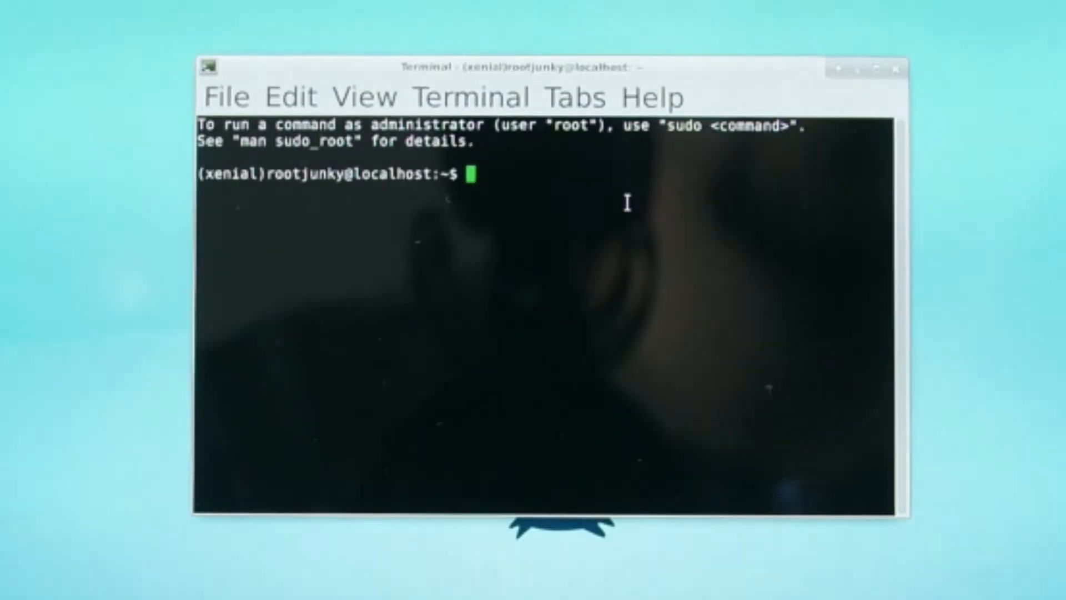
pyautogui.write('sudo')
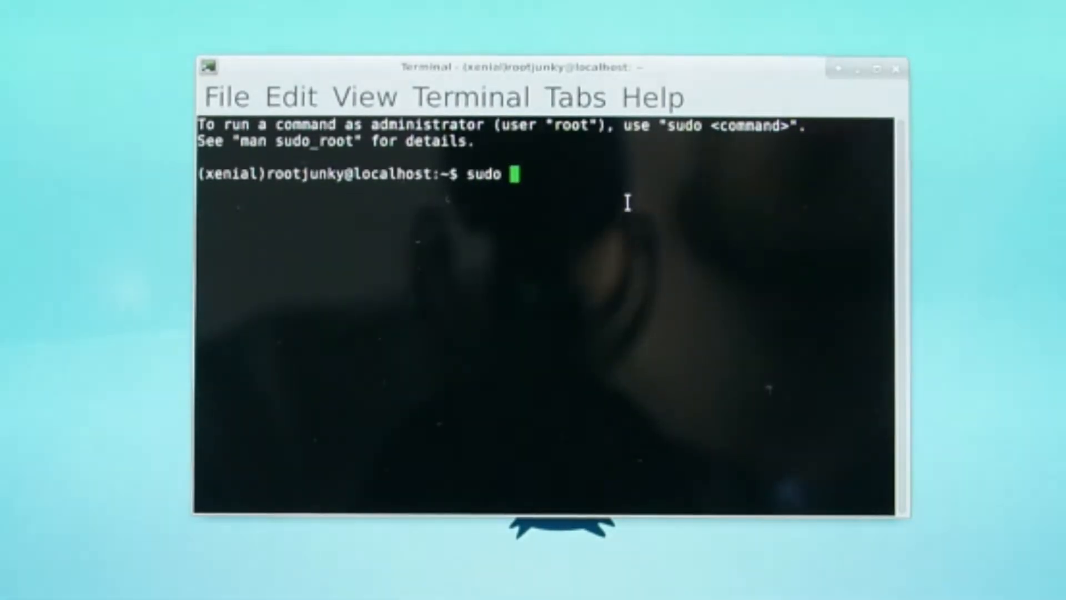
pyautogui.write('apt-g')
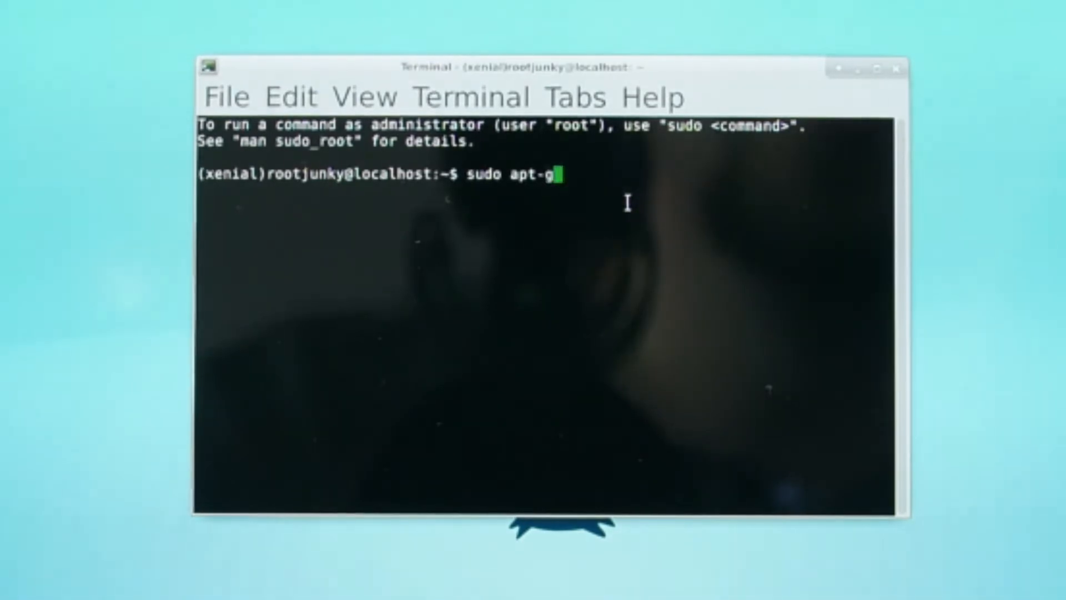
pyautogui.write('et install')
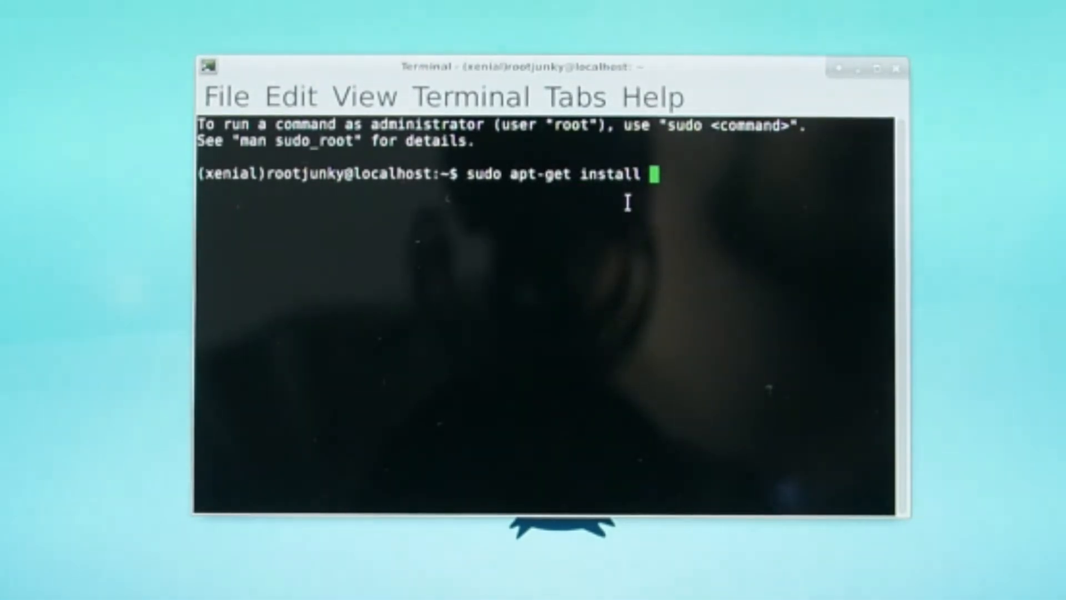
pyautogui.write('android')
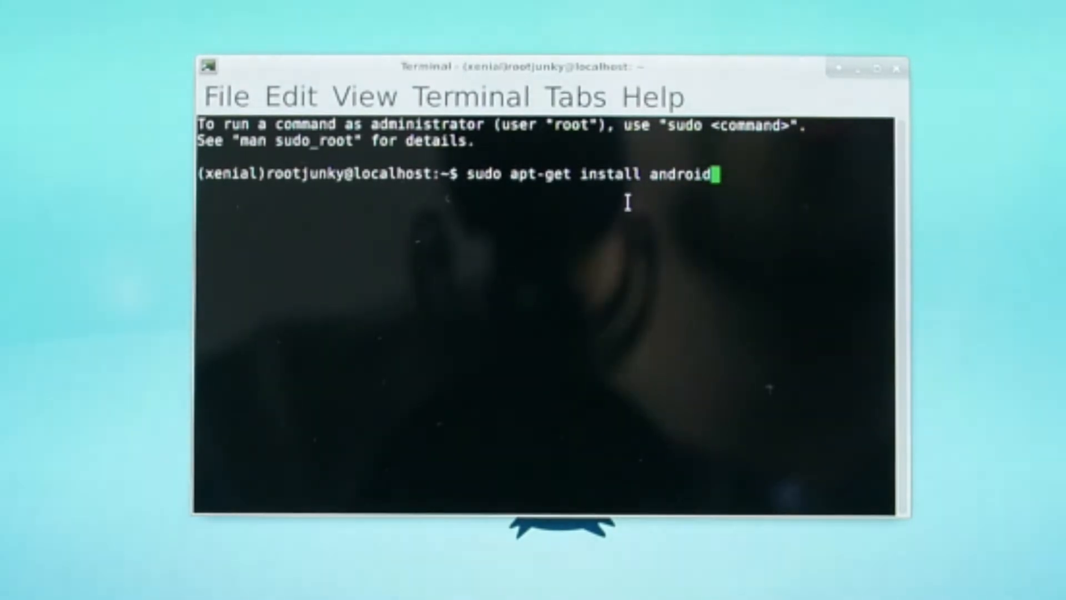
pyautogui.write('-tool')
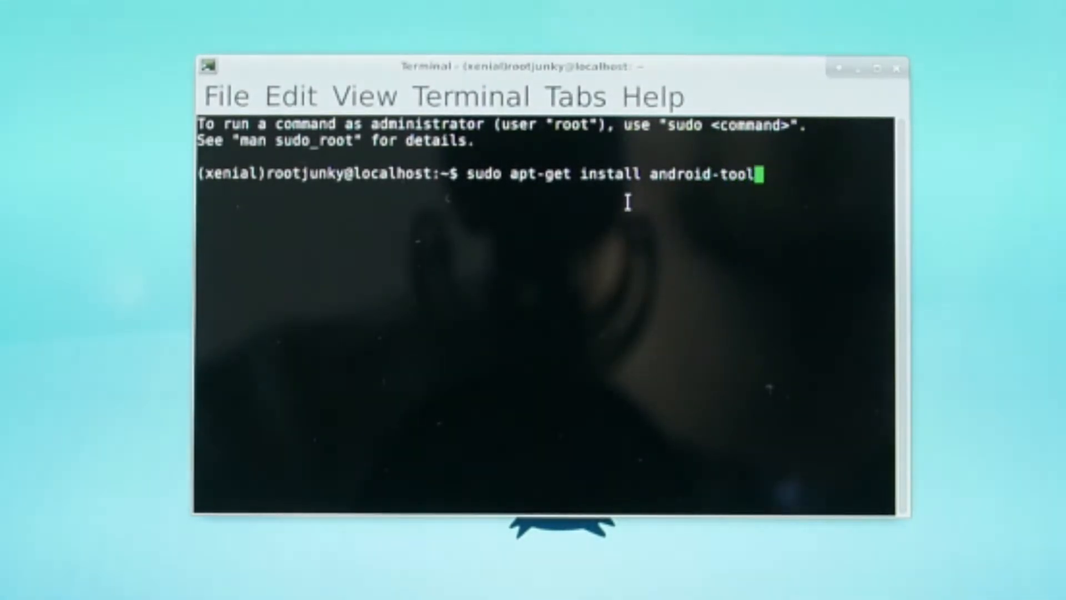
pyautogui.write('s-adb')
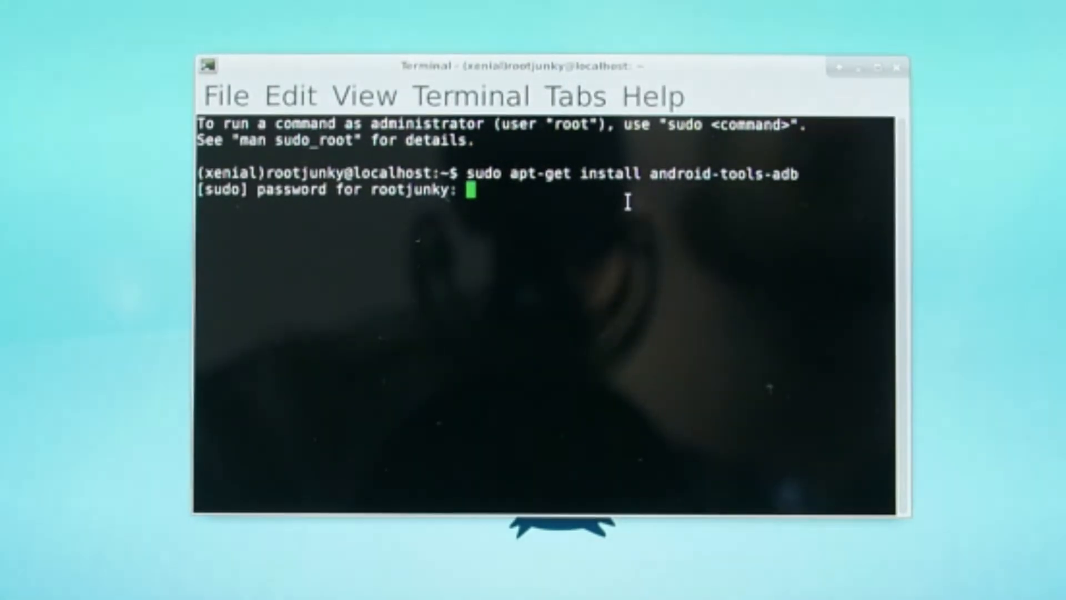
pyautogui.press('Enter')
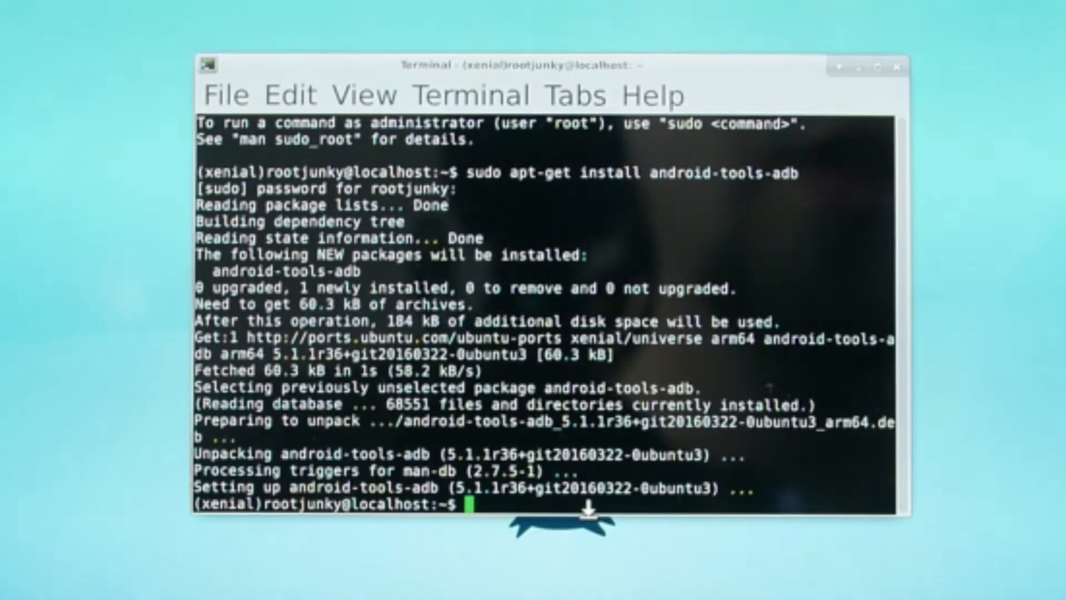
# Run 'adb help' then 'adb devices' to start the daemon on port 5037
pyautogui.write('adb')
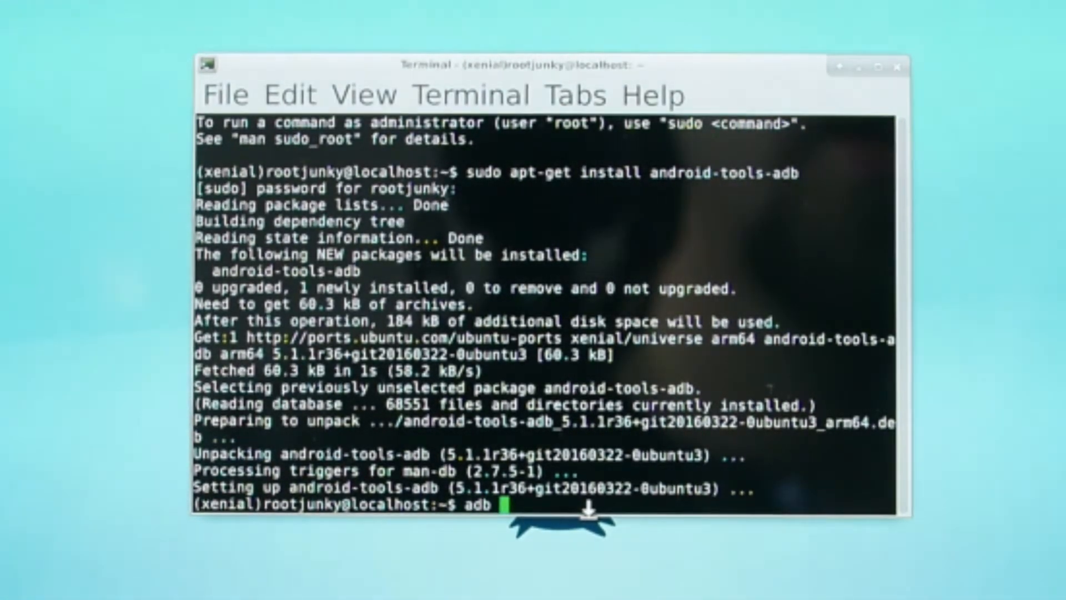
pyautogui.write('hel')
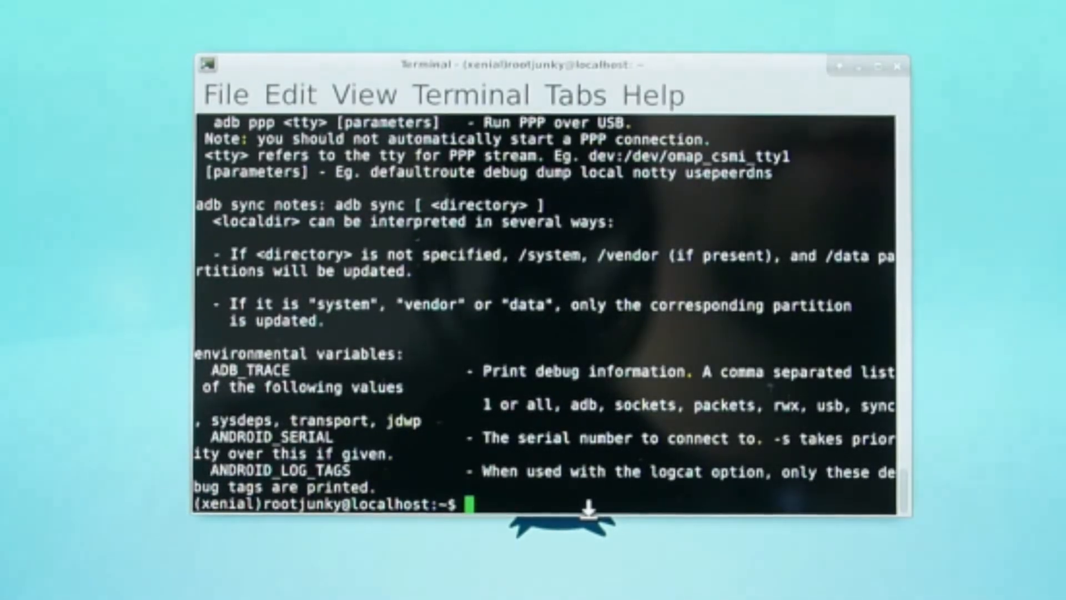
pyautogui.write('adb device')
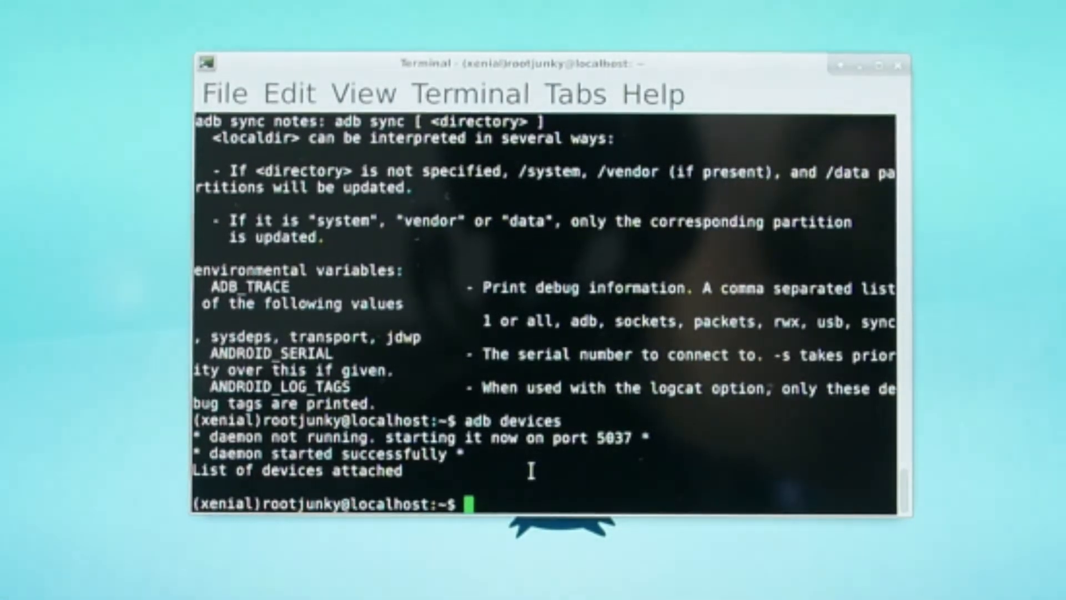
# Install the android-tools-fastboot package with sudo apt-get install
pyautogui.write('sudo')
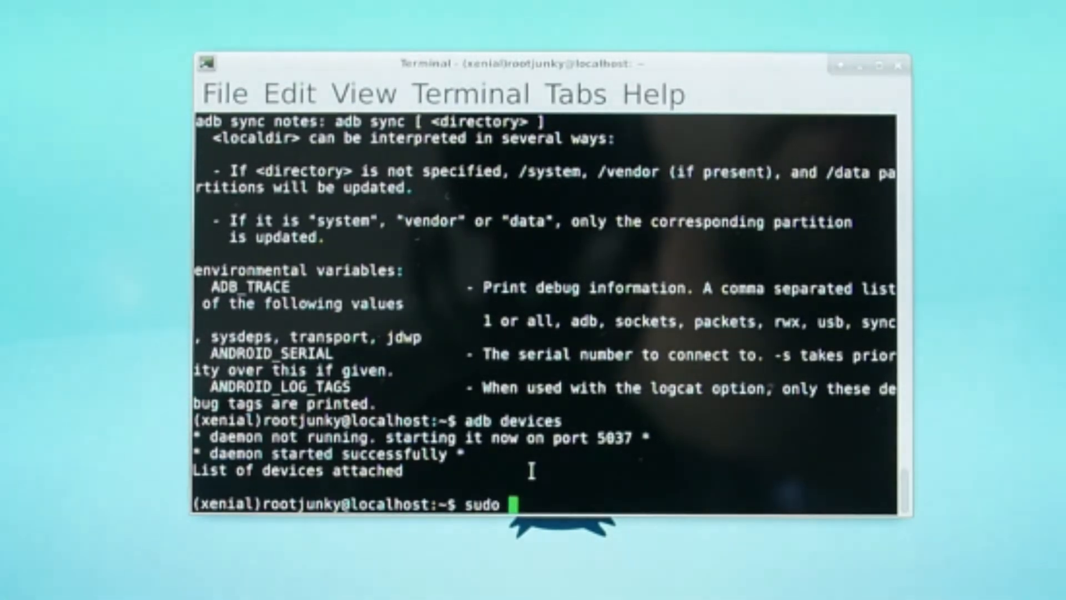
pyautogui.write('apt-g')
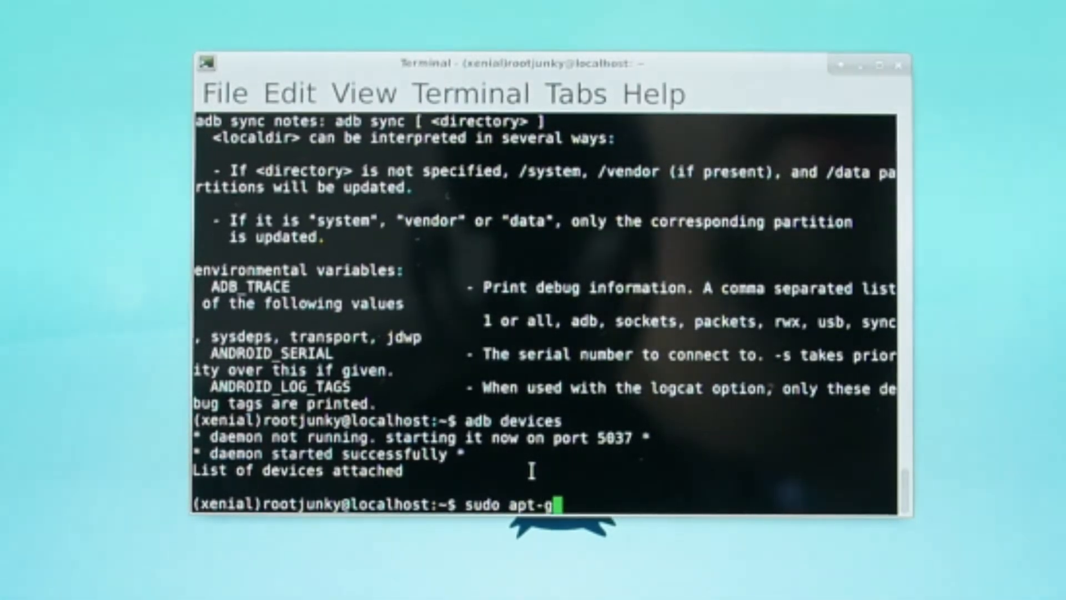
pyautogui.write('e')
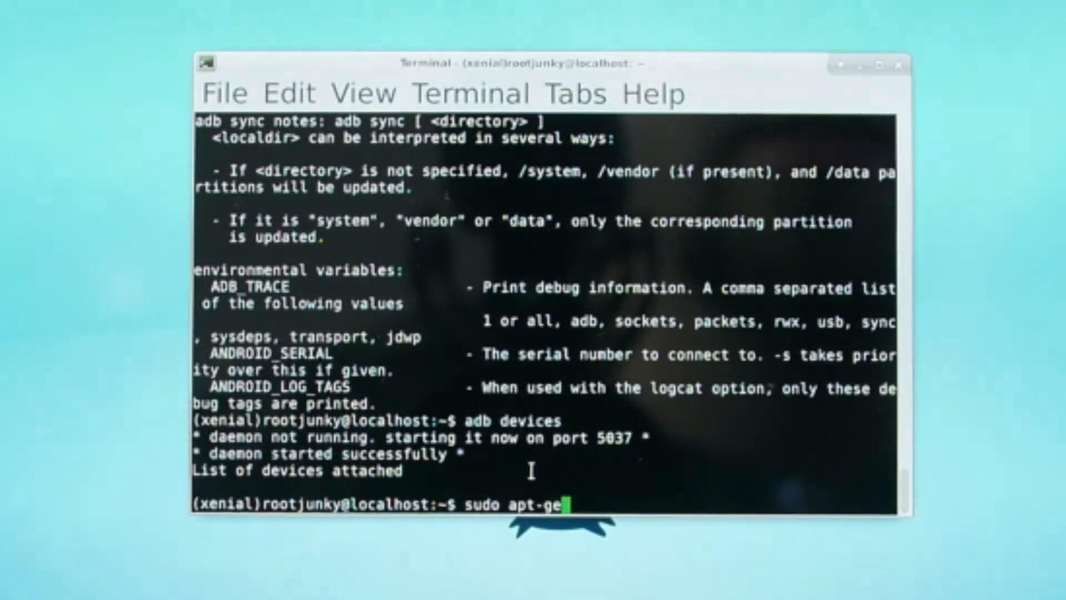
pyautogui.write('t-')
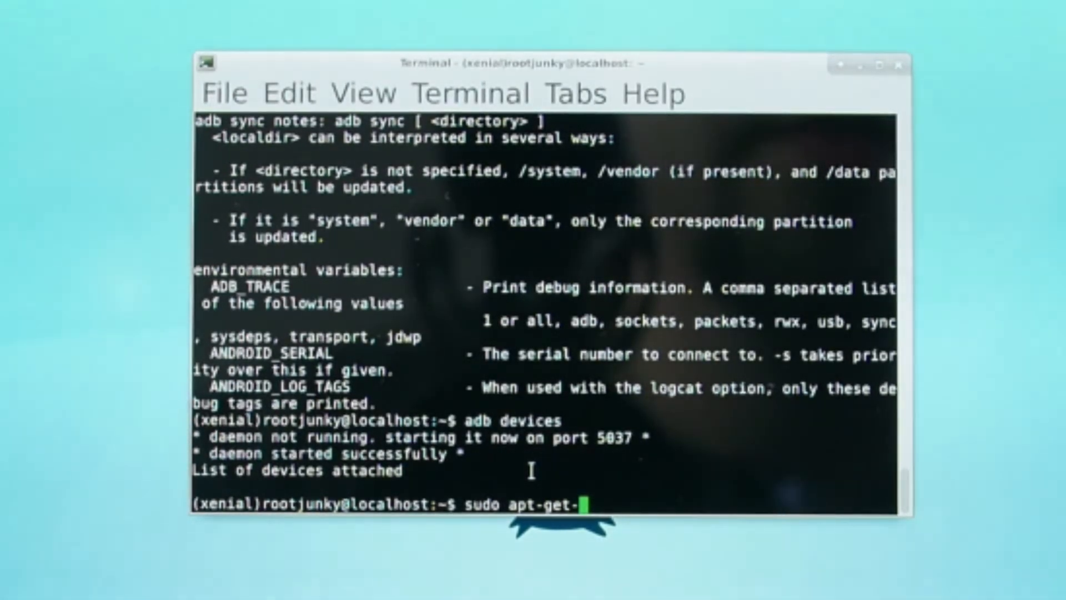
pyautogui.write('install')
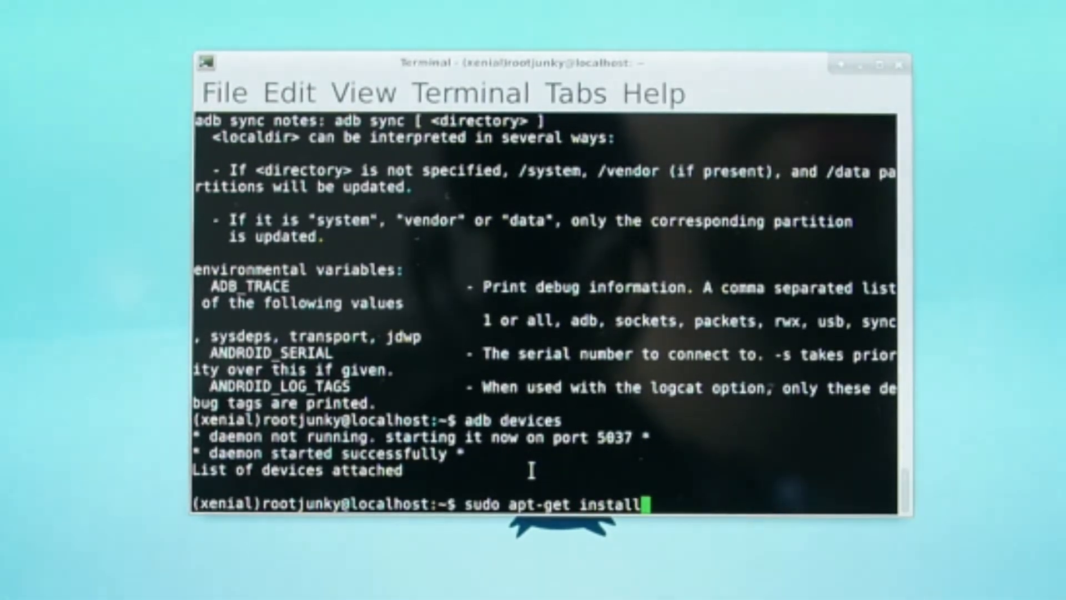
pyautogui.write('android')
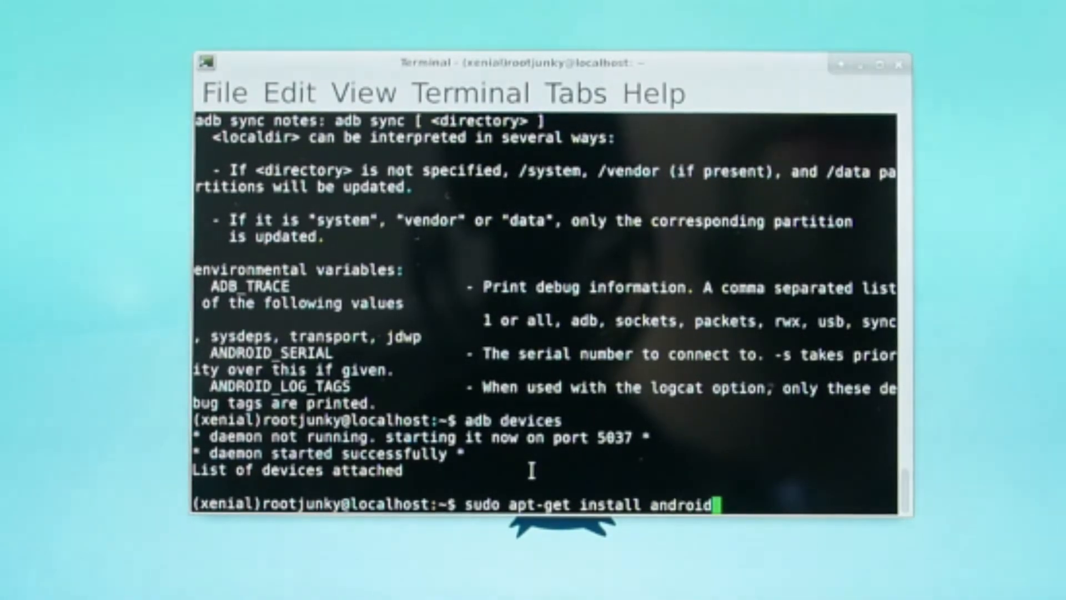
pyautogui.write('-tool')
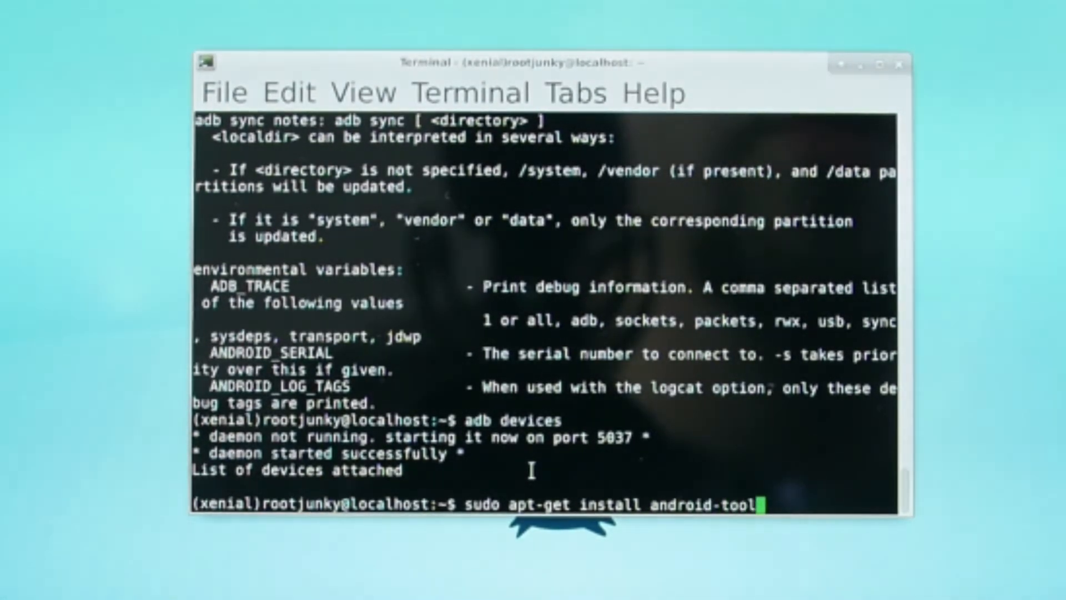
pyautogui.write('s-fastboot')
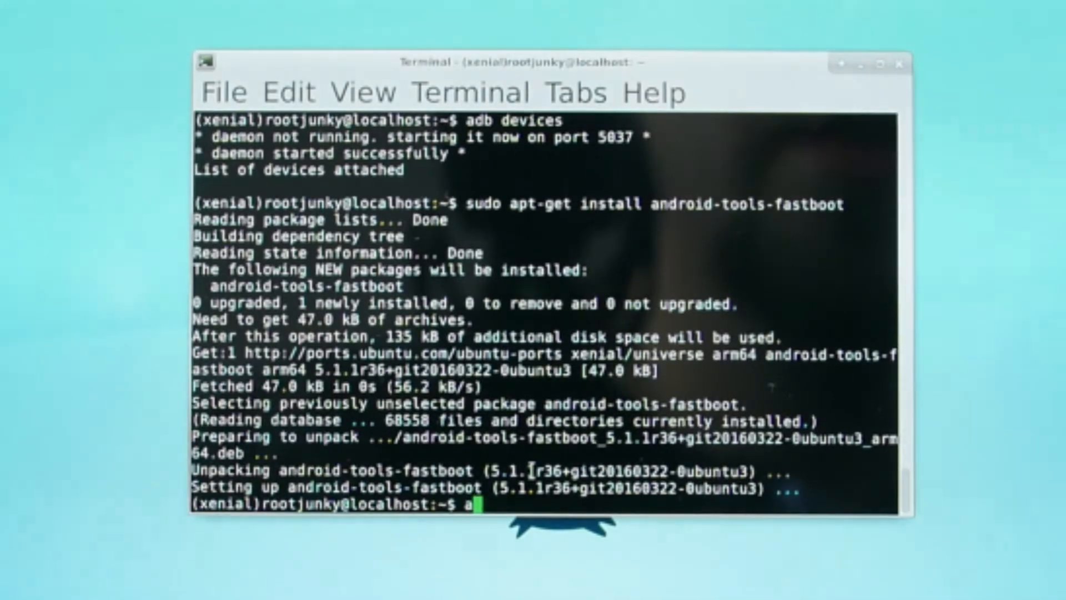
# Run fastboot devices to confirm fastboot works (no devices listed)
pyautogui.write('fastboot devices')
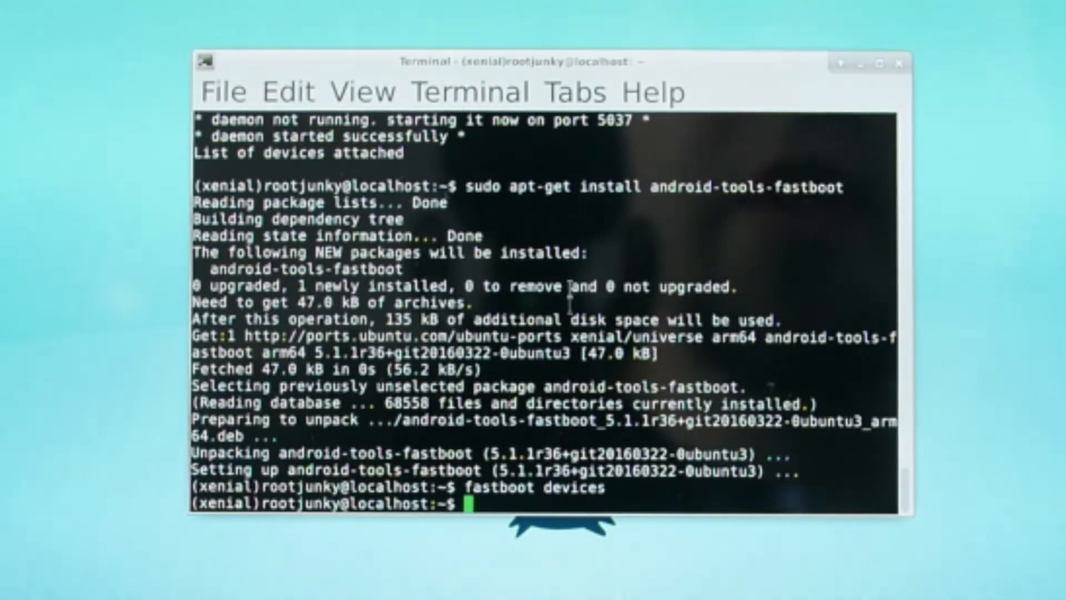
pyautogui.moveTo(904, 101)
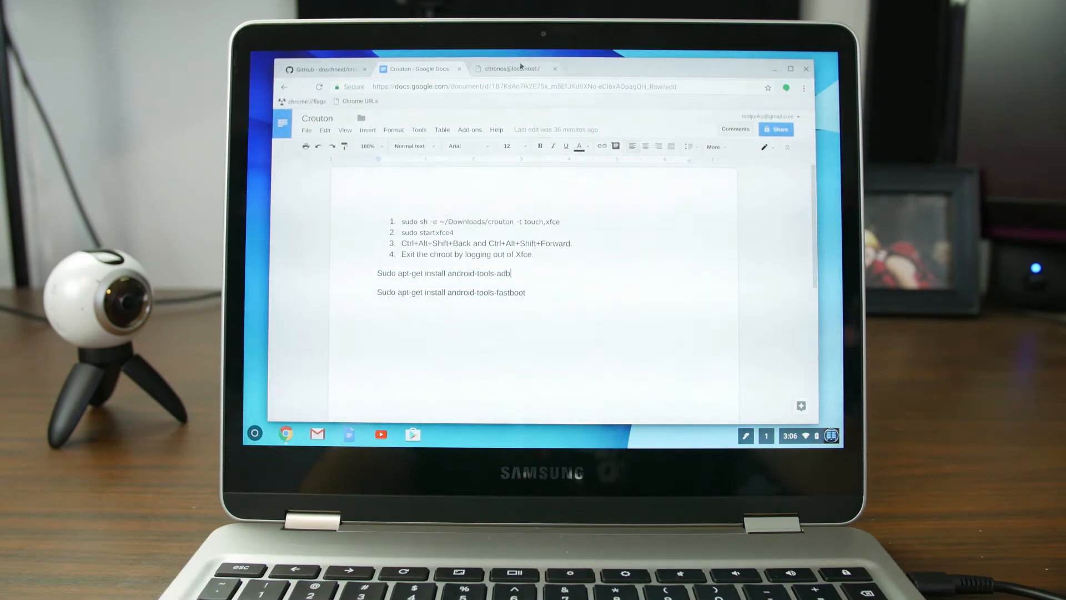
# Review the crouton GitHub README, then close the browser to reveal the Chrome OS desktop
pyautogui.click(325, 68)
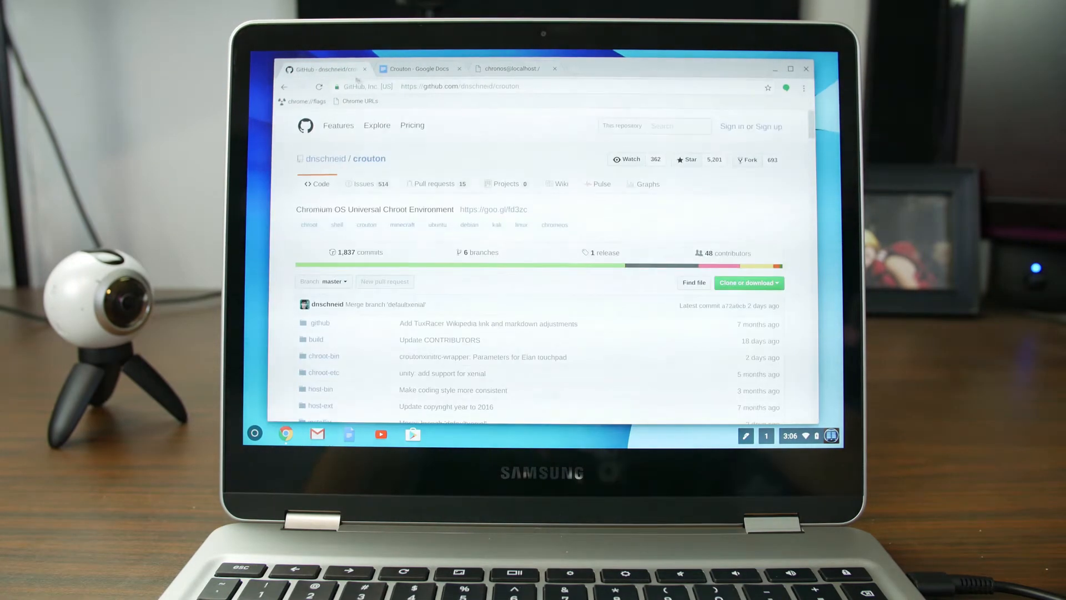
pyautogui.click(516, 68)
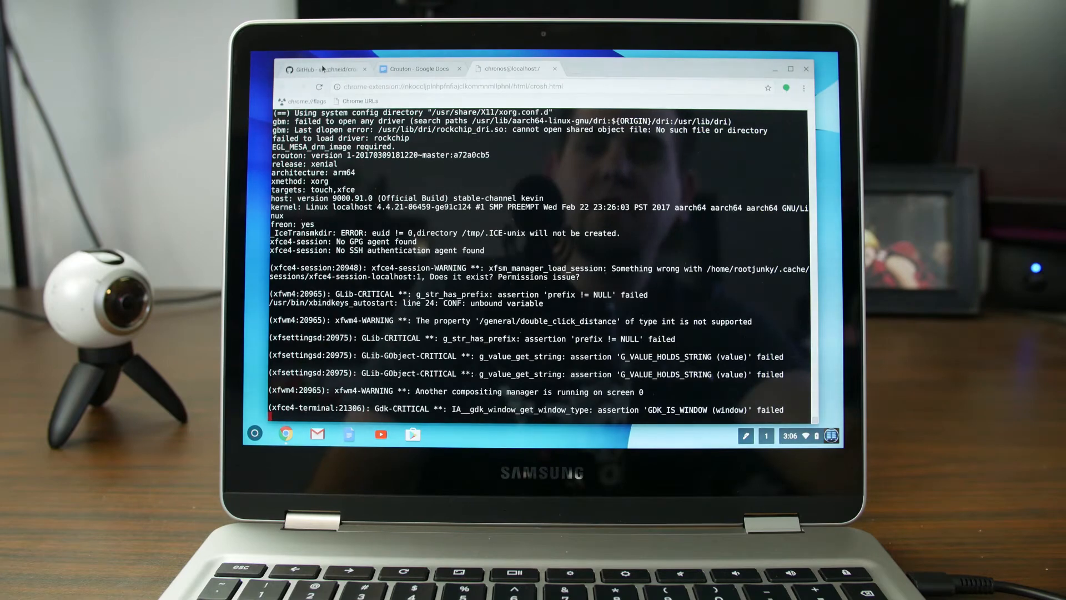
pyautogui.click(323, 69)
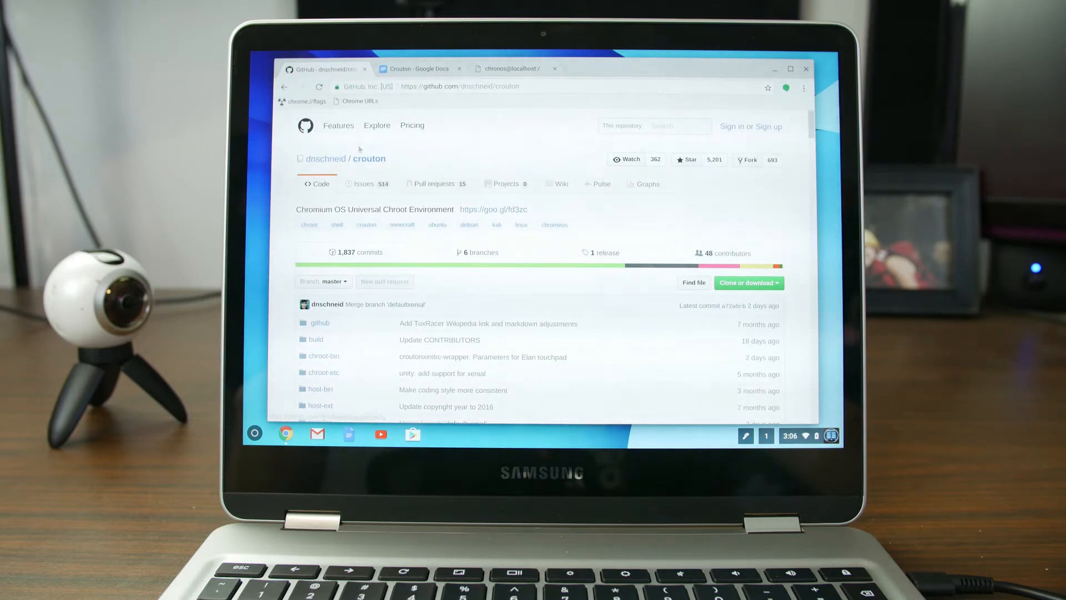
pyautogui.scroll(-3)
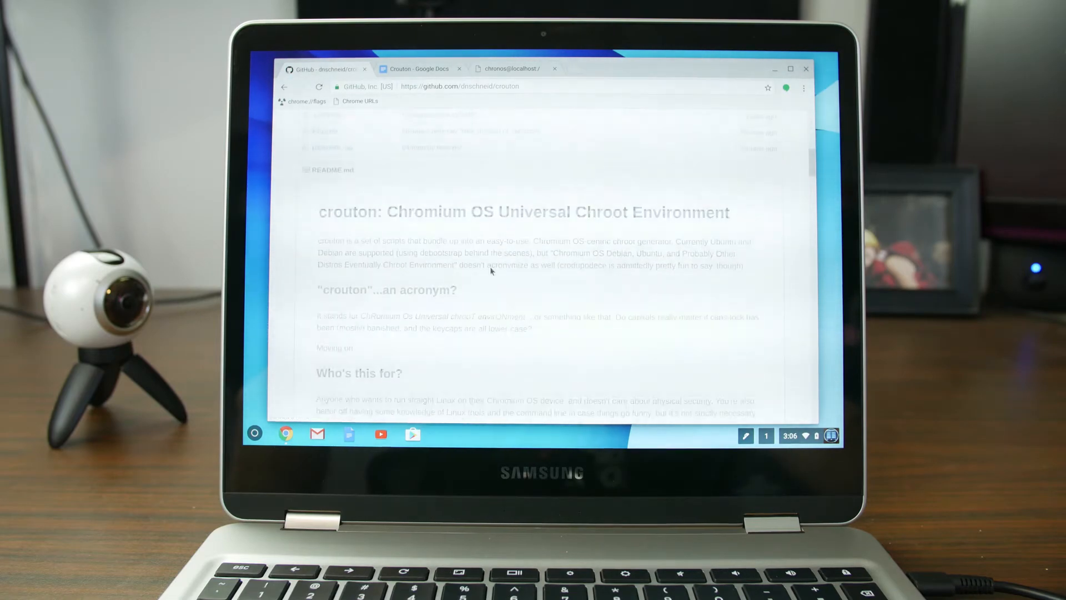
pyautogui.scroll(-3)
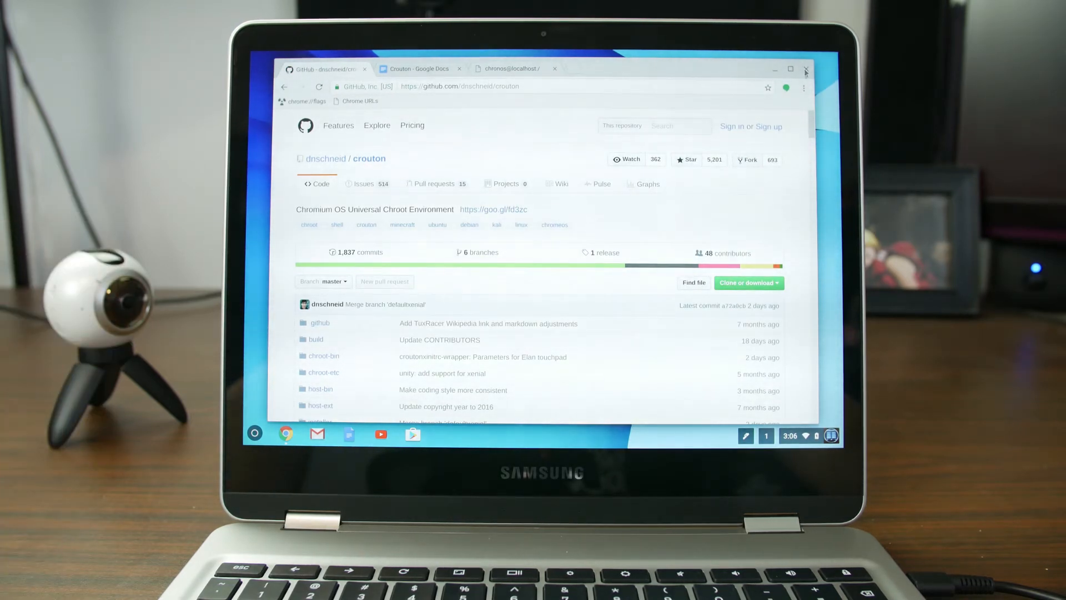
pyautogui.click(806, 68)
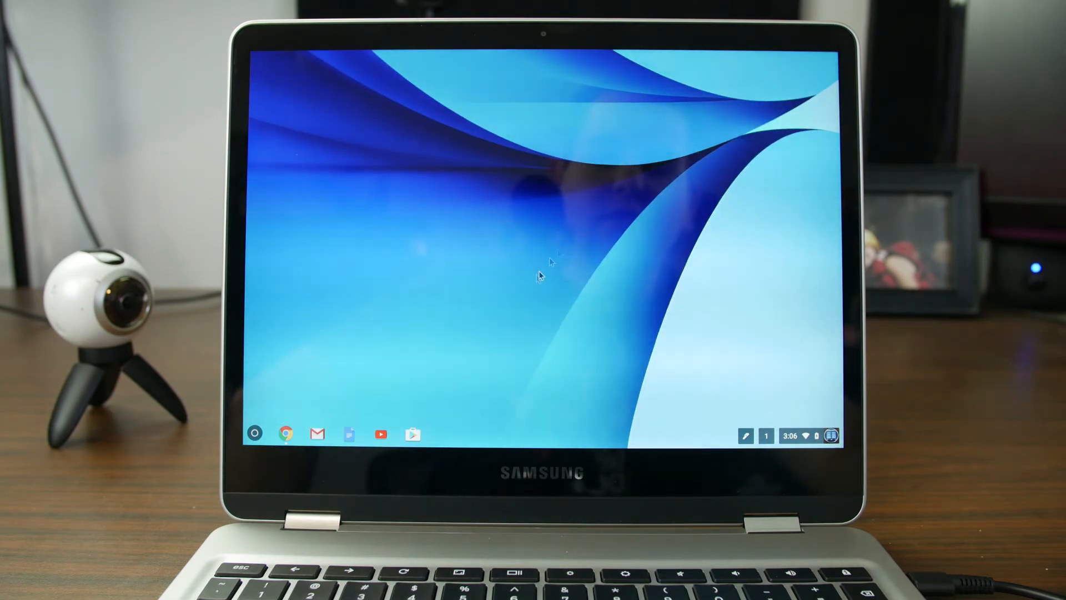